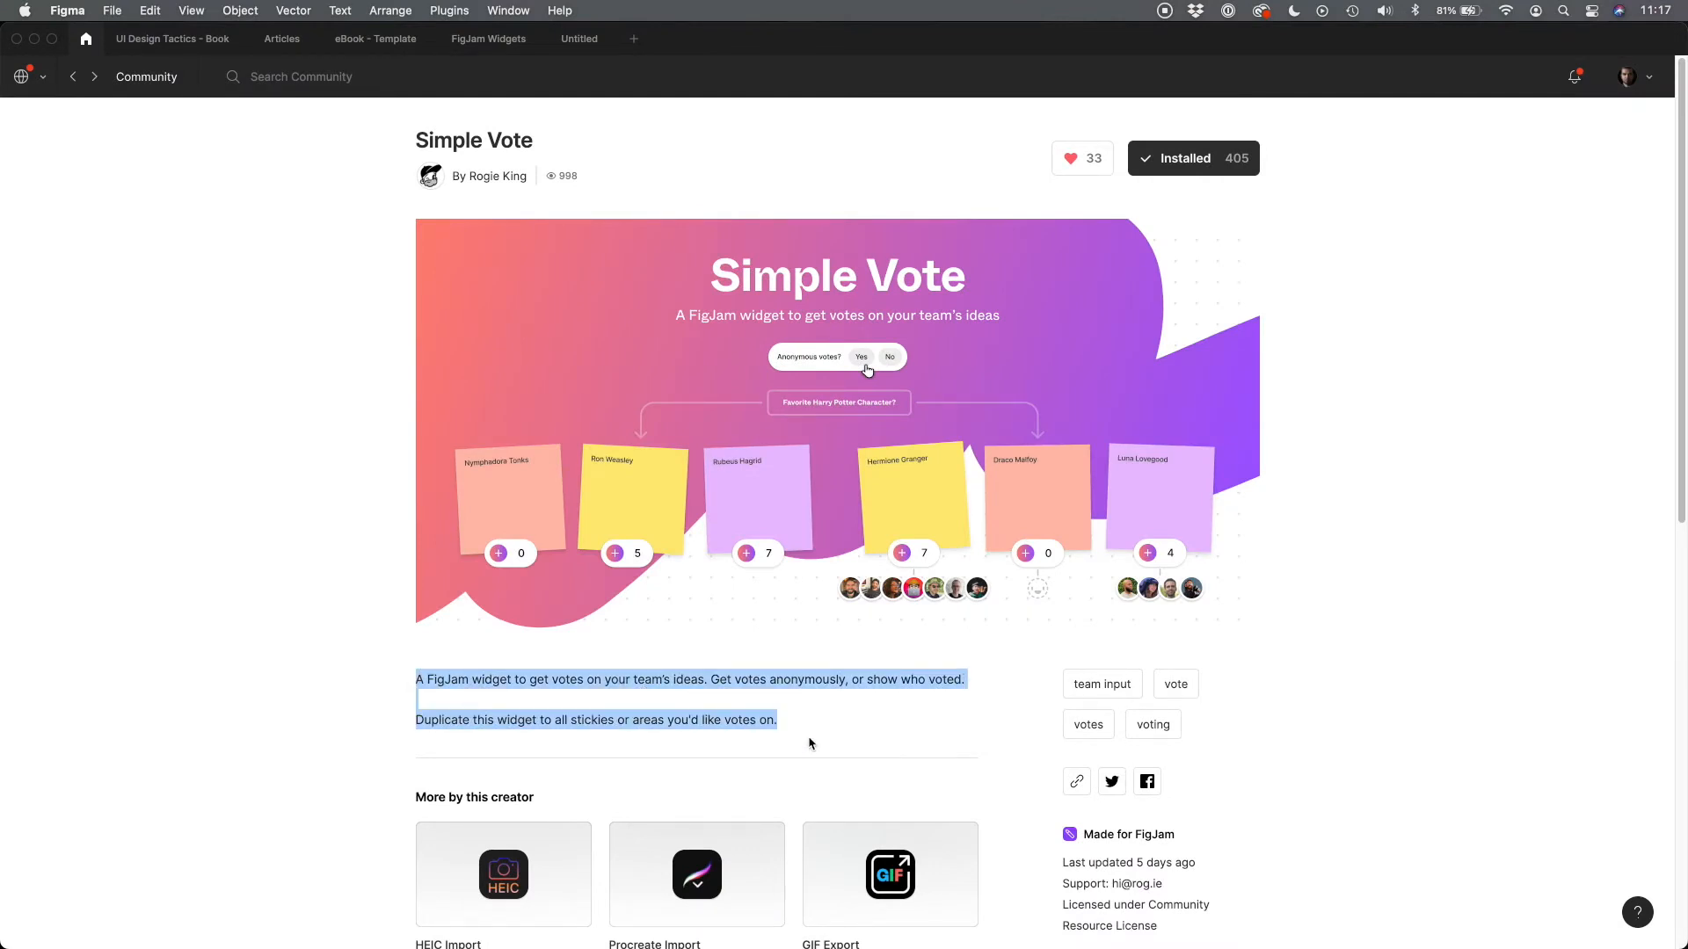
On the FigJam Widgets board, search 'simpl' and drop Simple Vote onto the first sticky
left_click(500, 109)
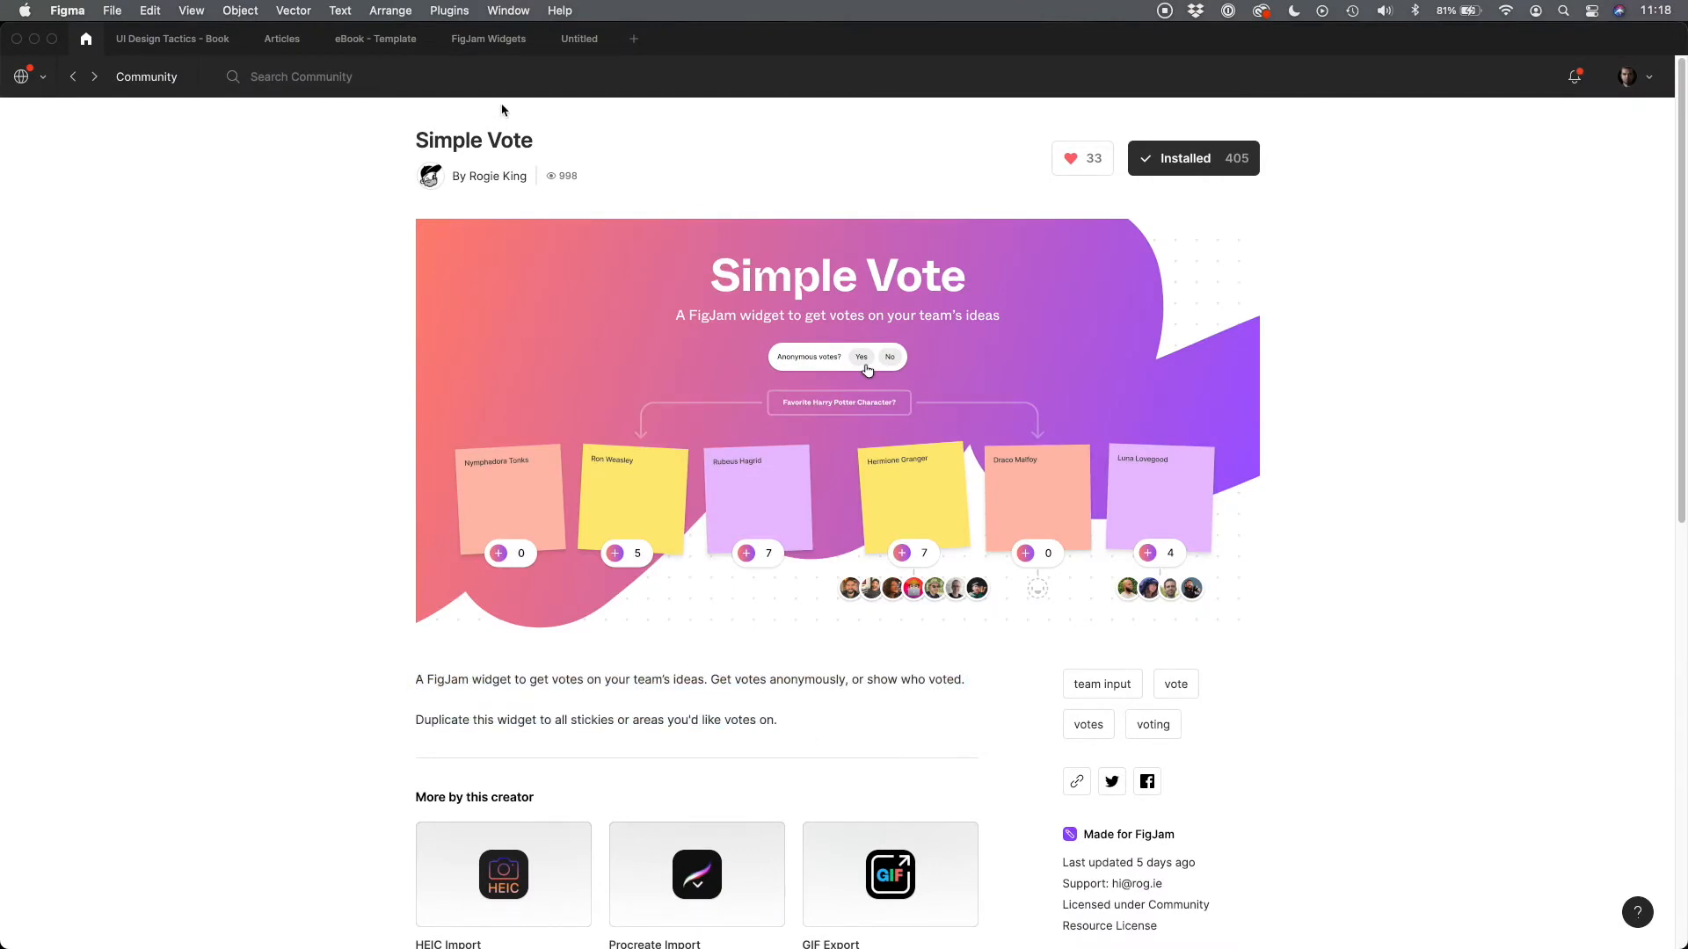
left_click(488, 39)
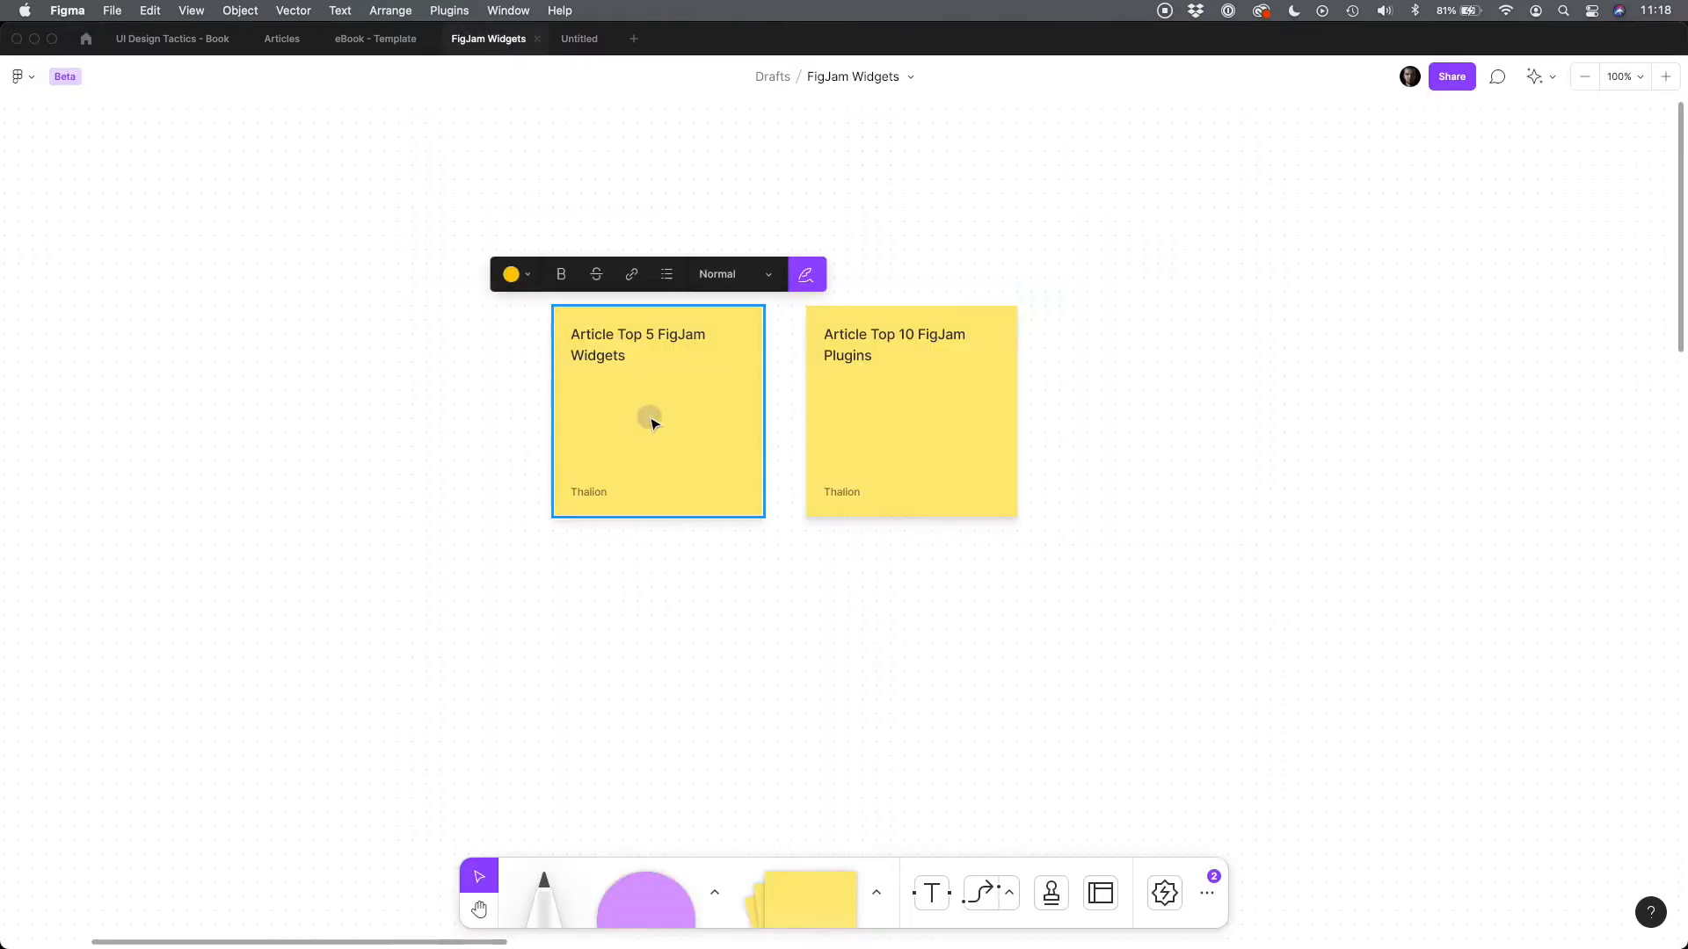
left_click(910, 412)
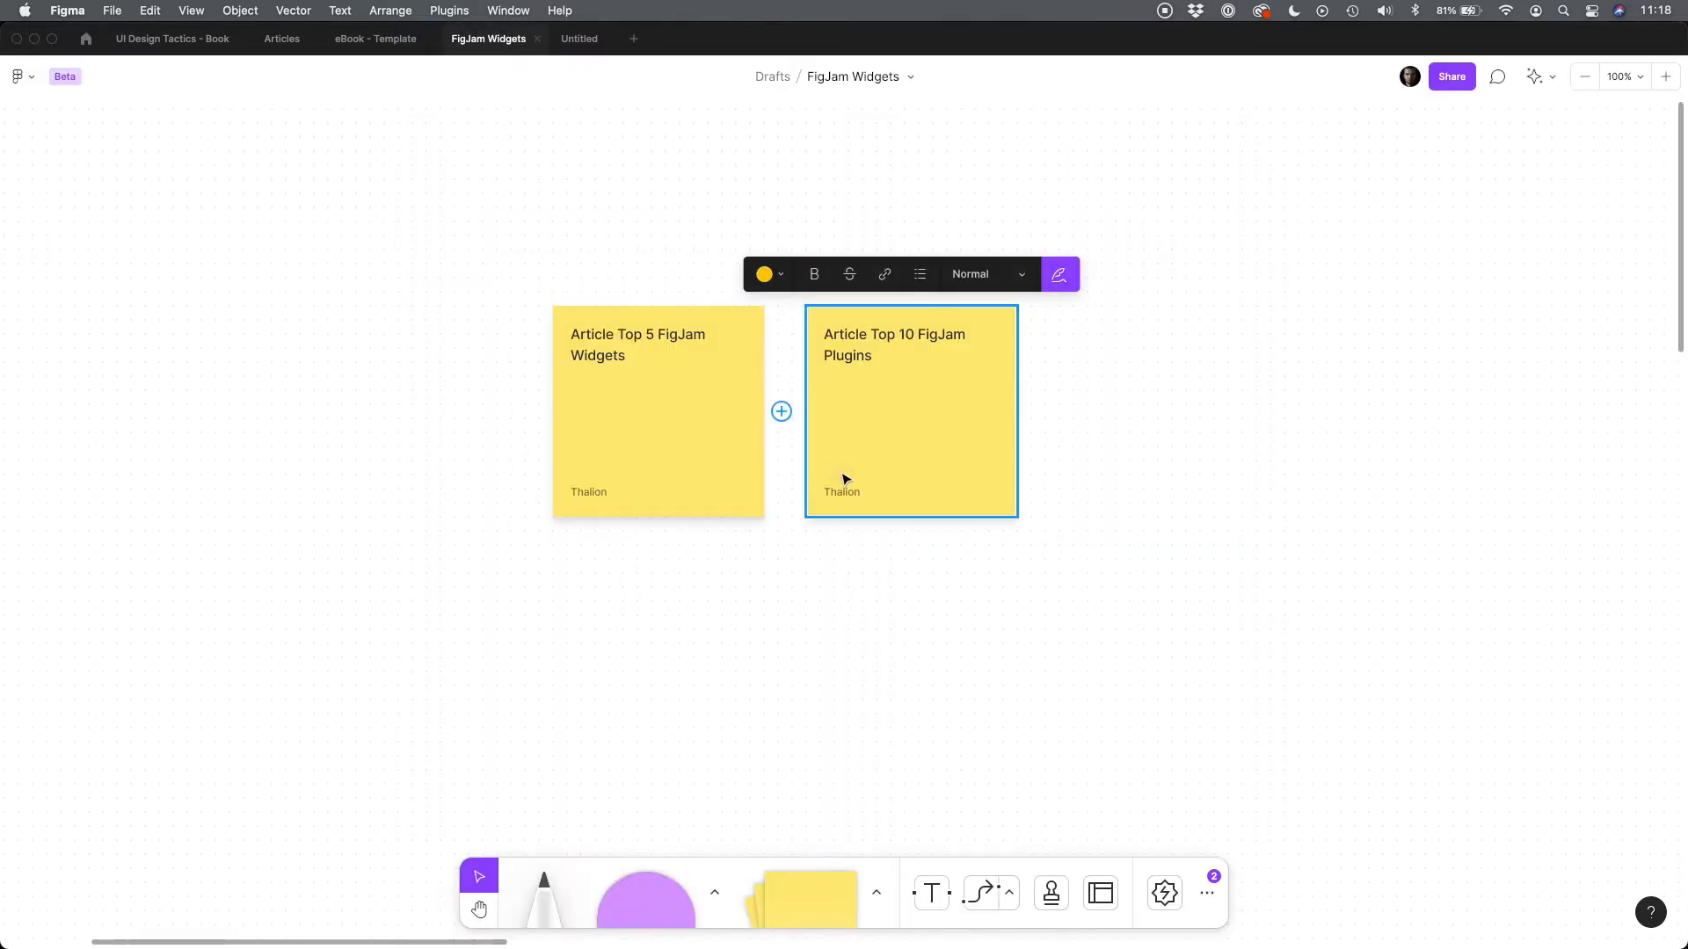
left_click(1163, 892)
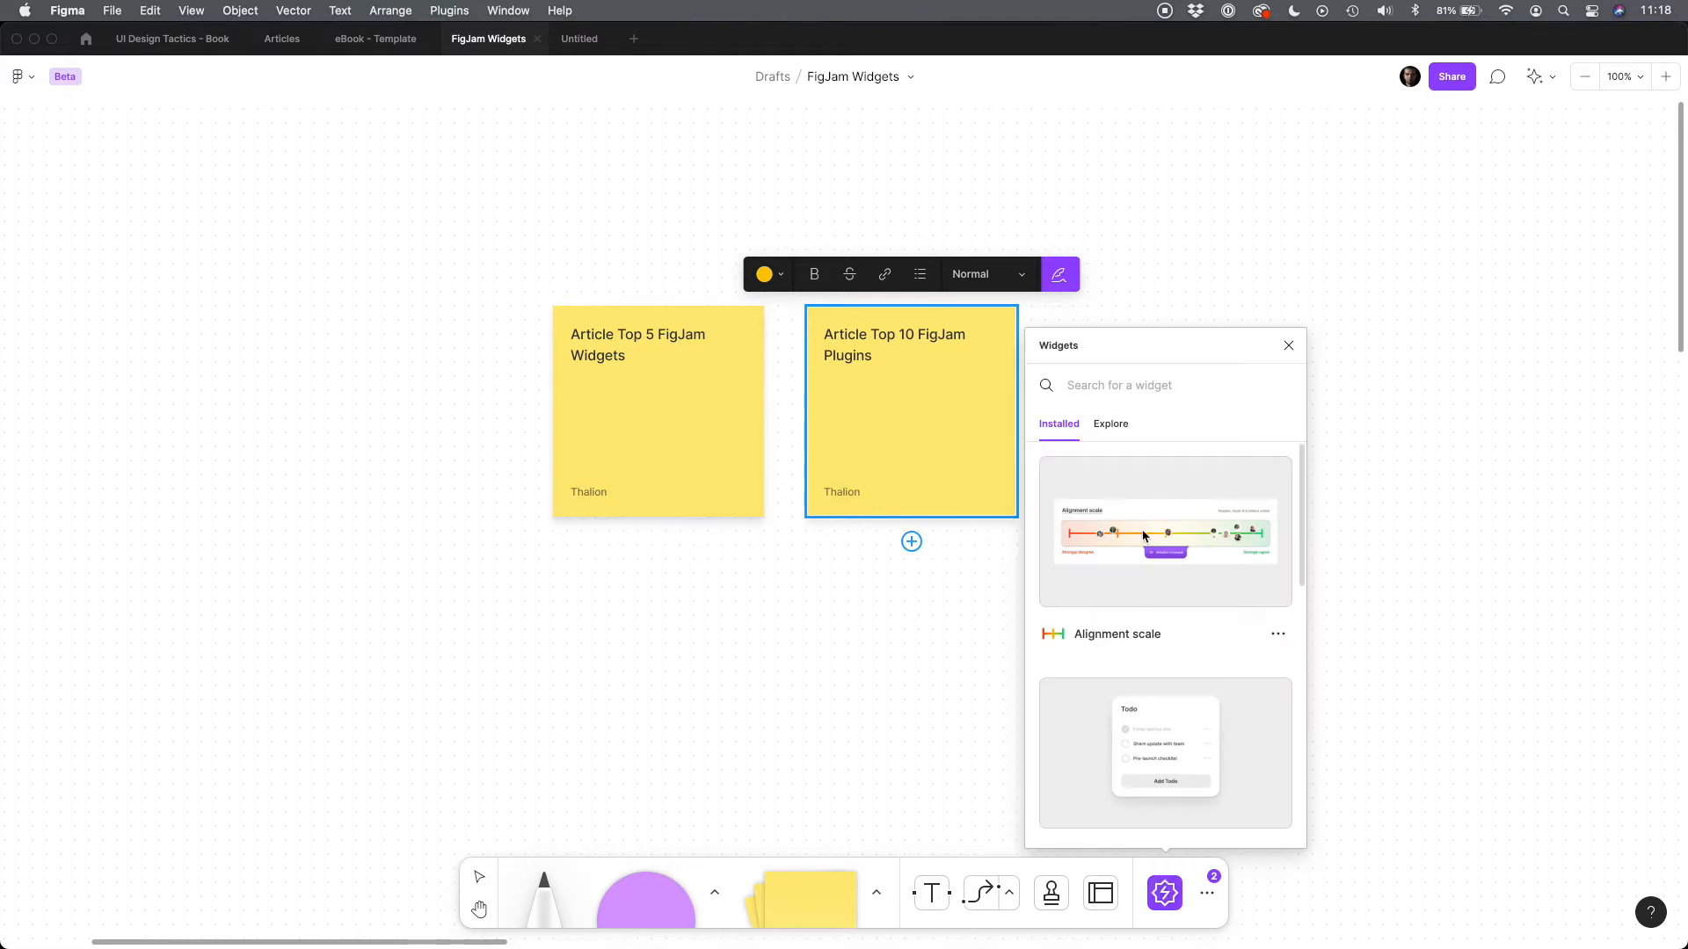
type("simpl")
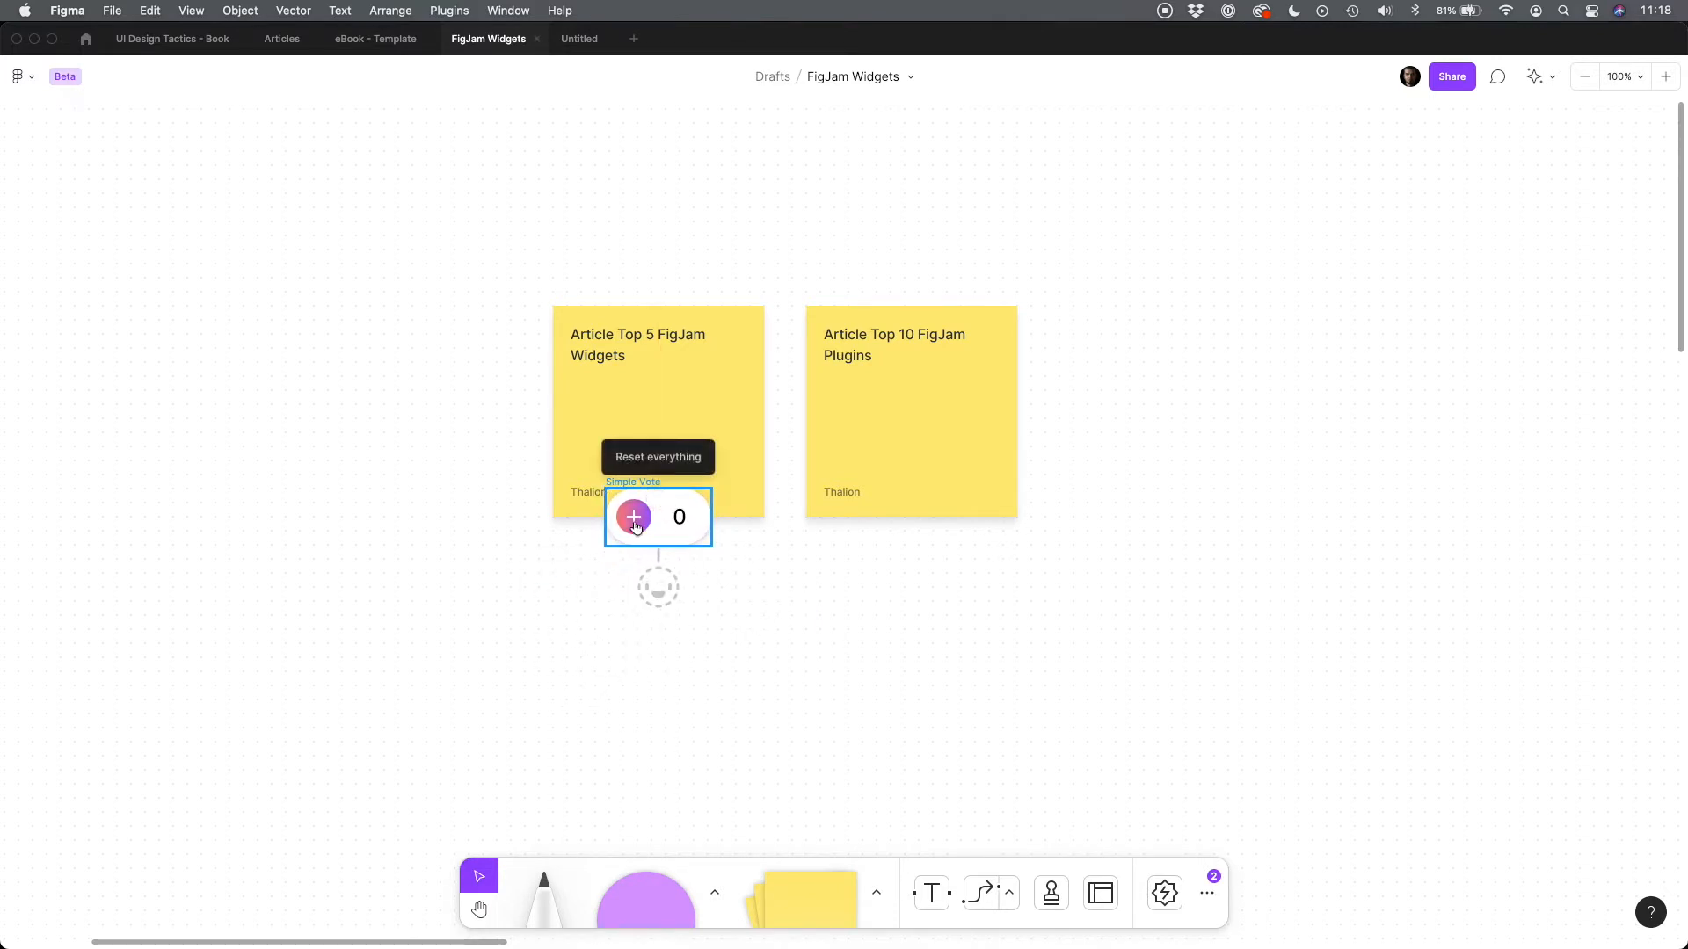
left_click(633, 518)
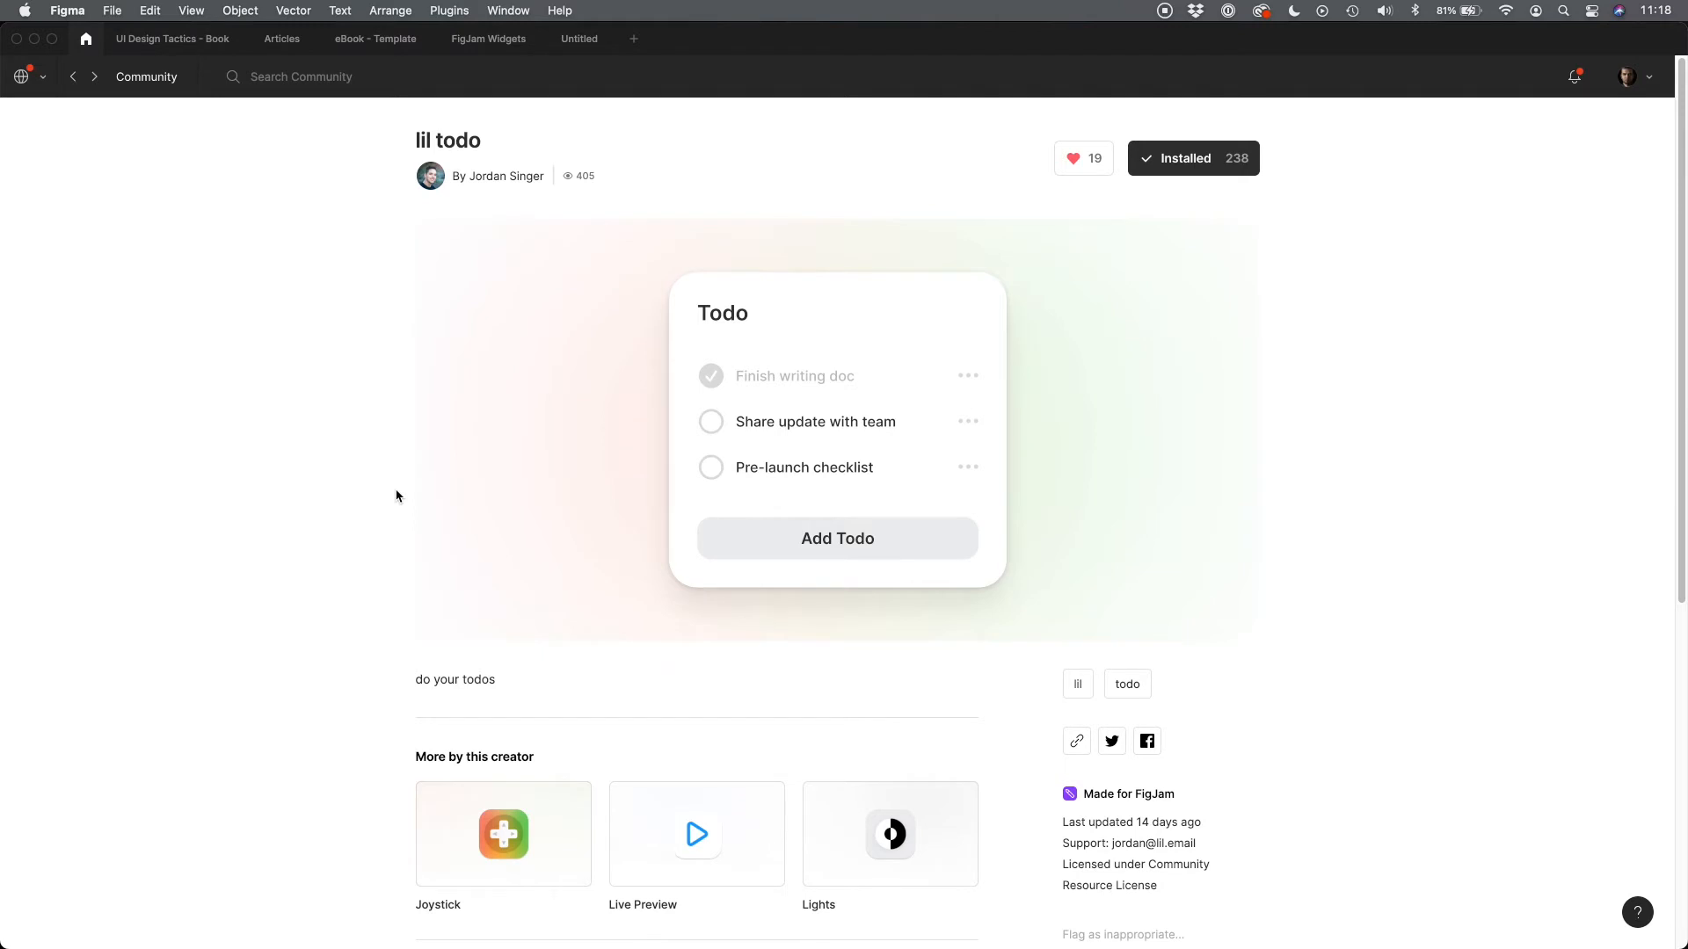
Add a third todo item beginning 'pub' to the lil todo checklist
left_click(488, 39)
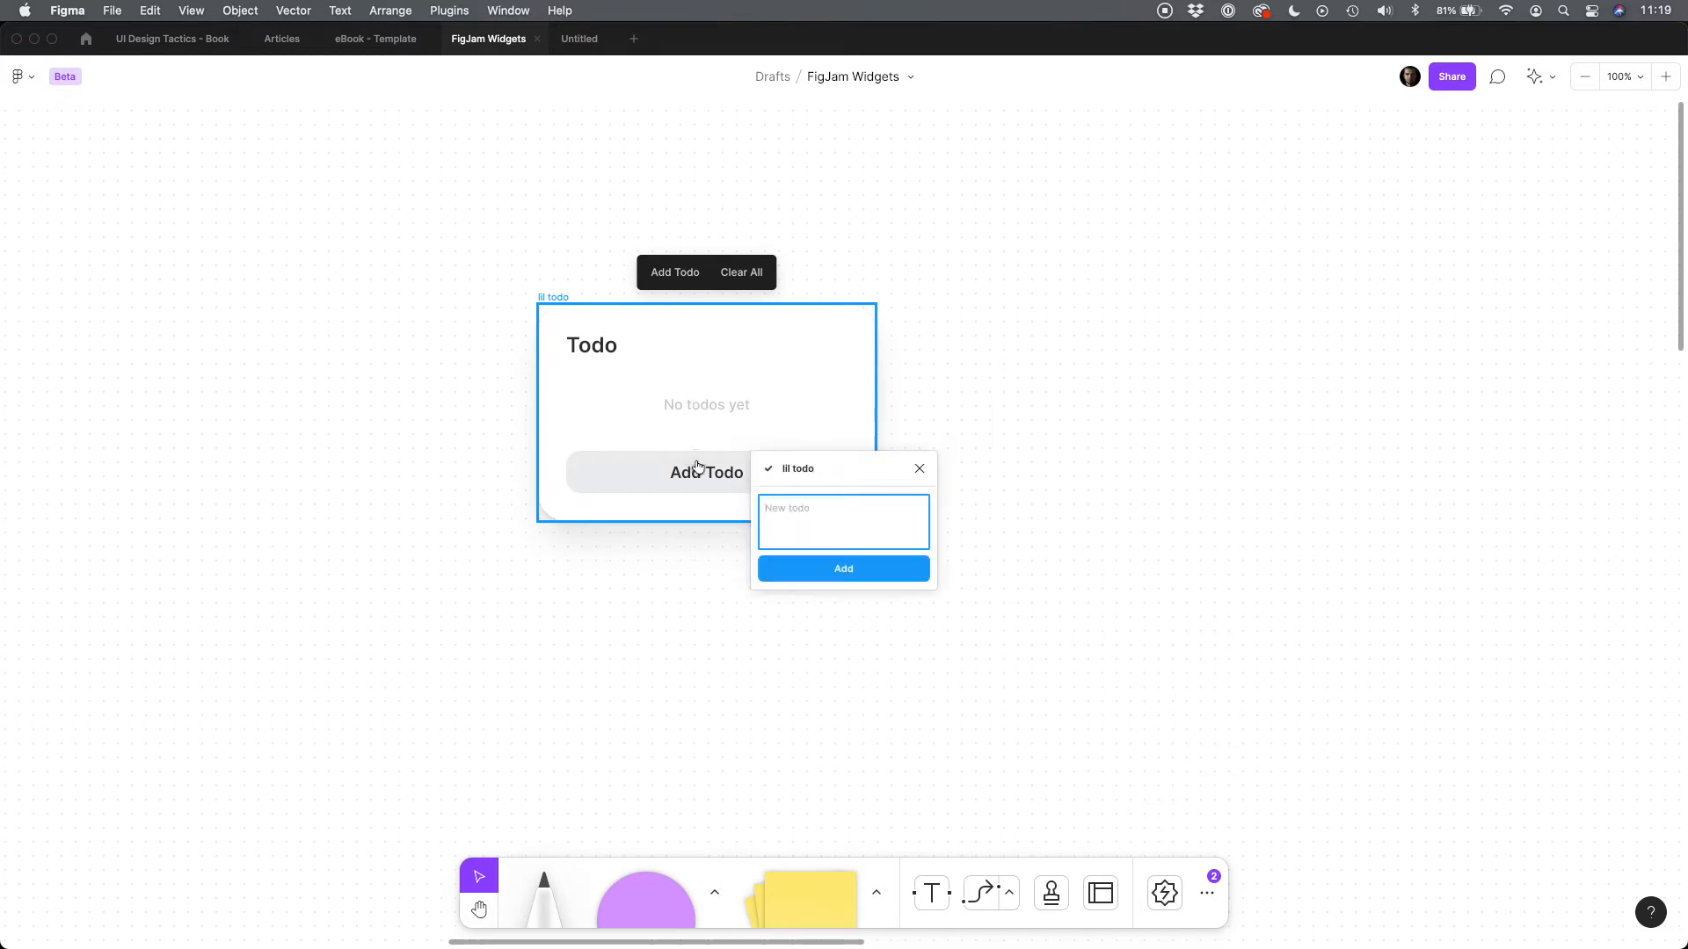
left_click(843, 569)
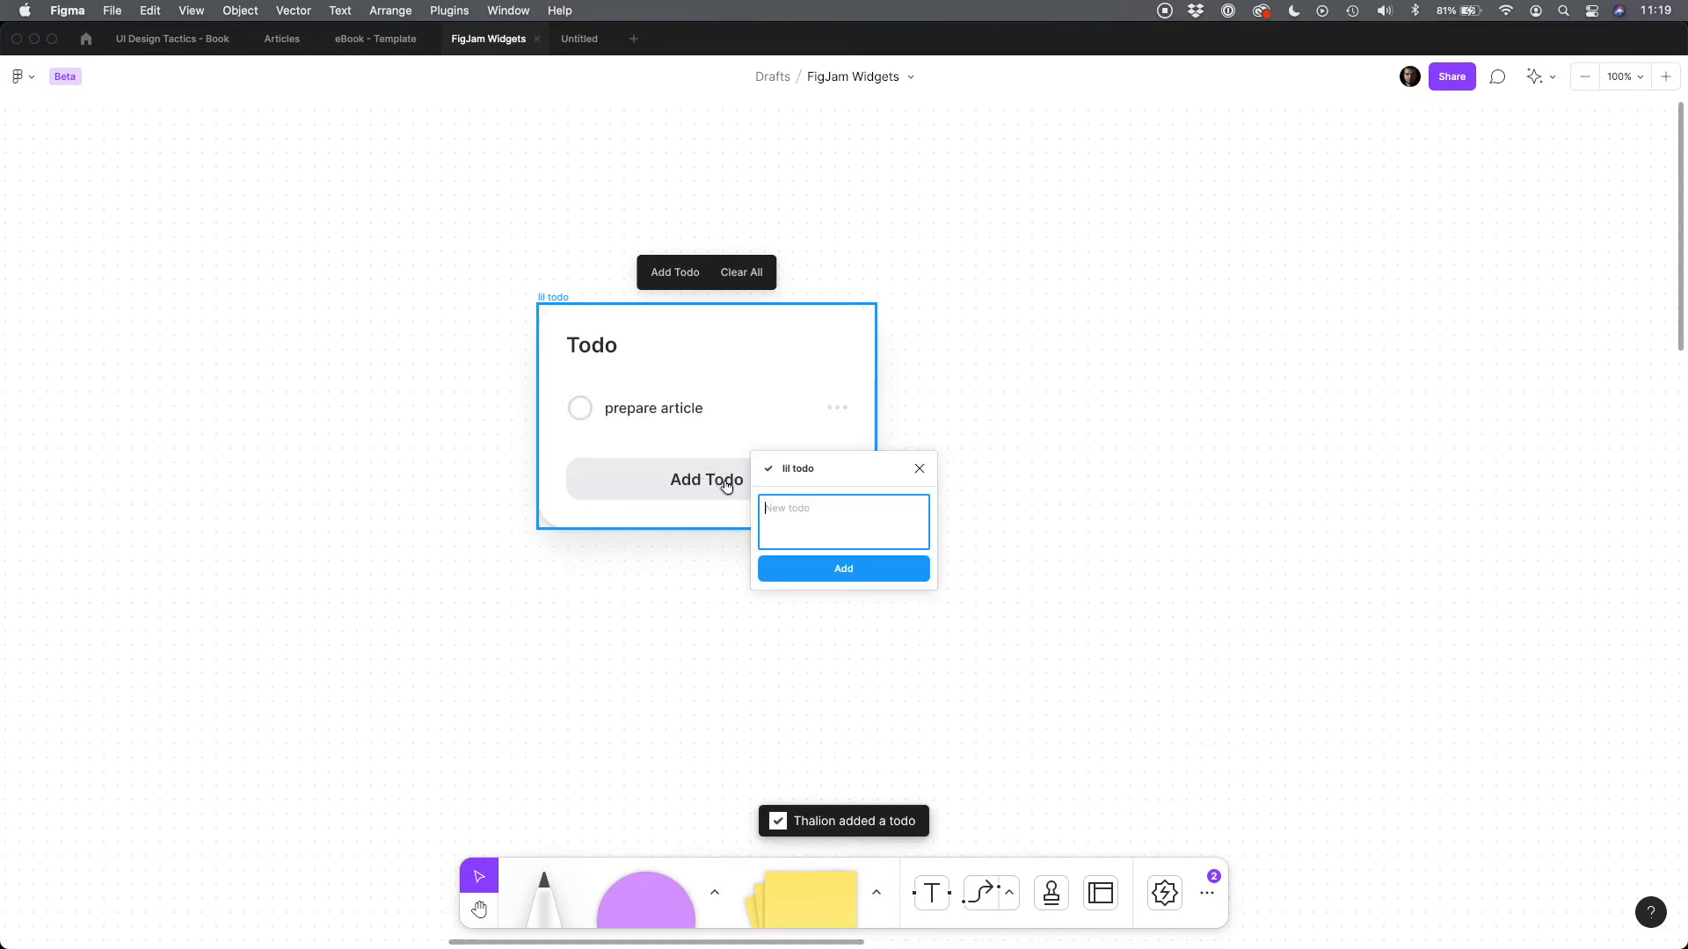
type("pub")
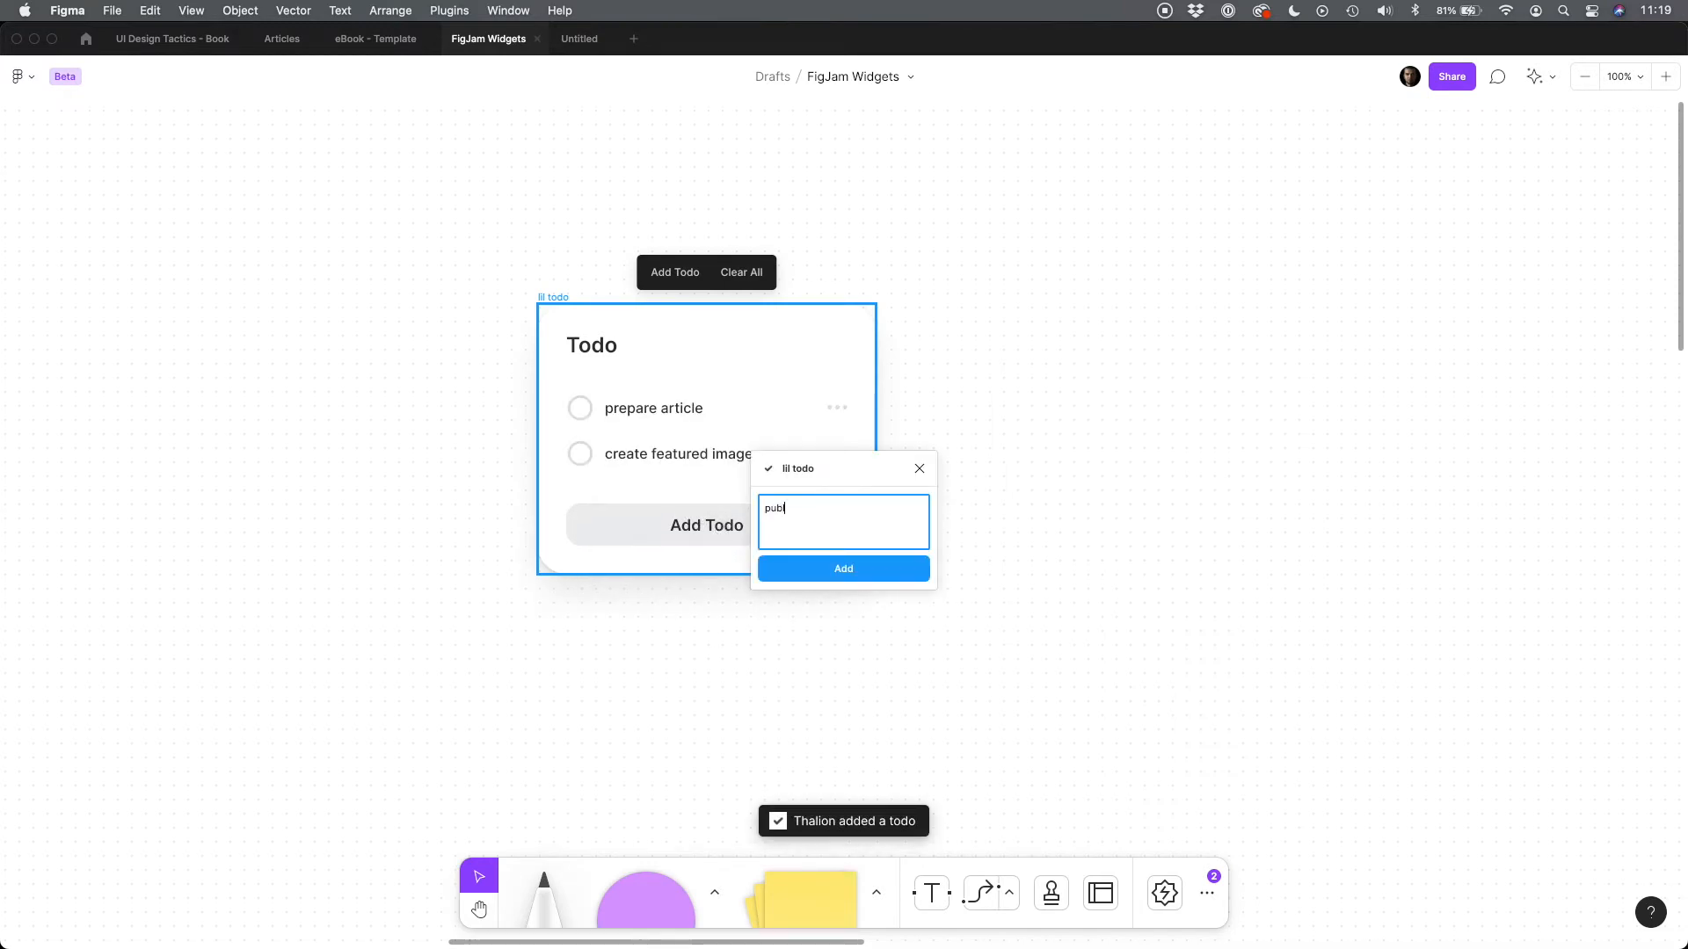
left_click(843, 569)
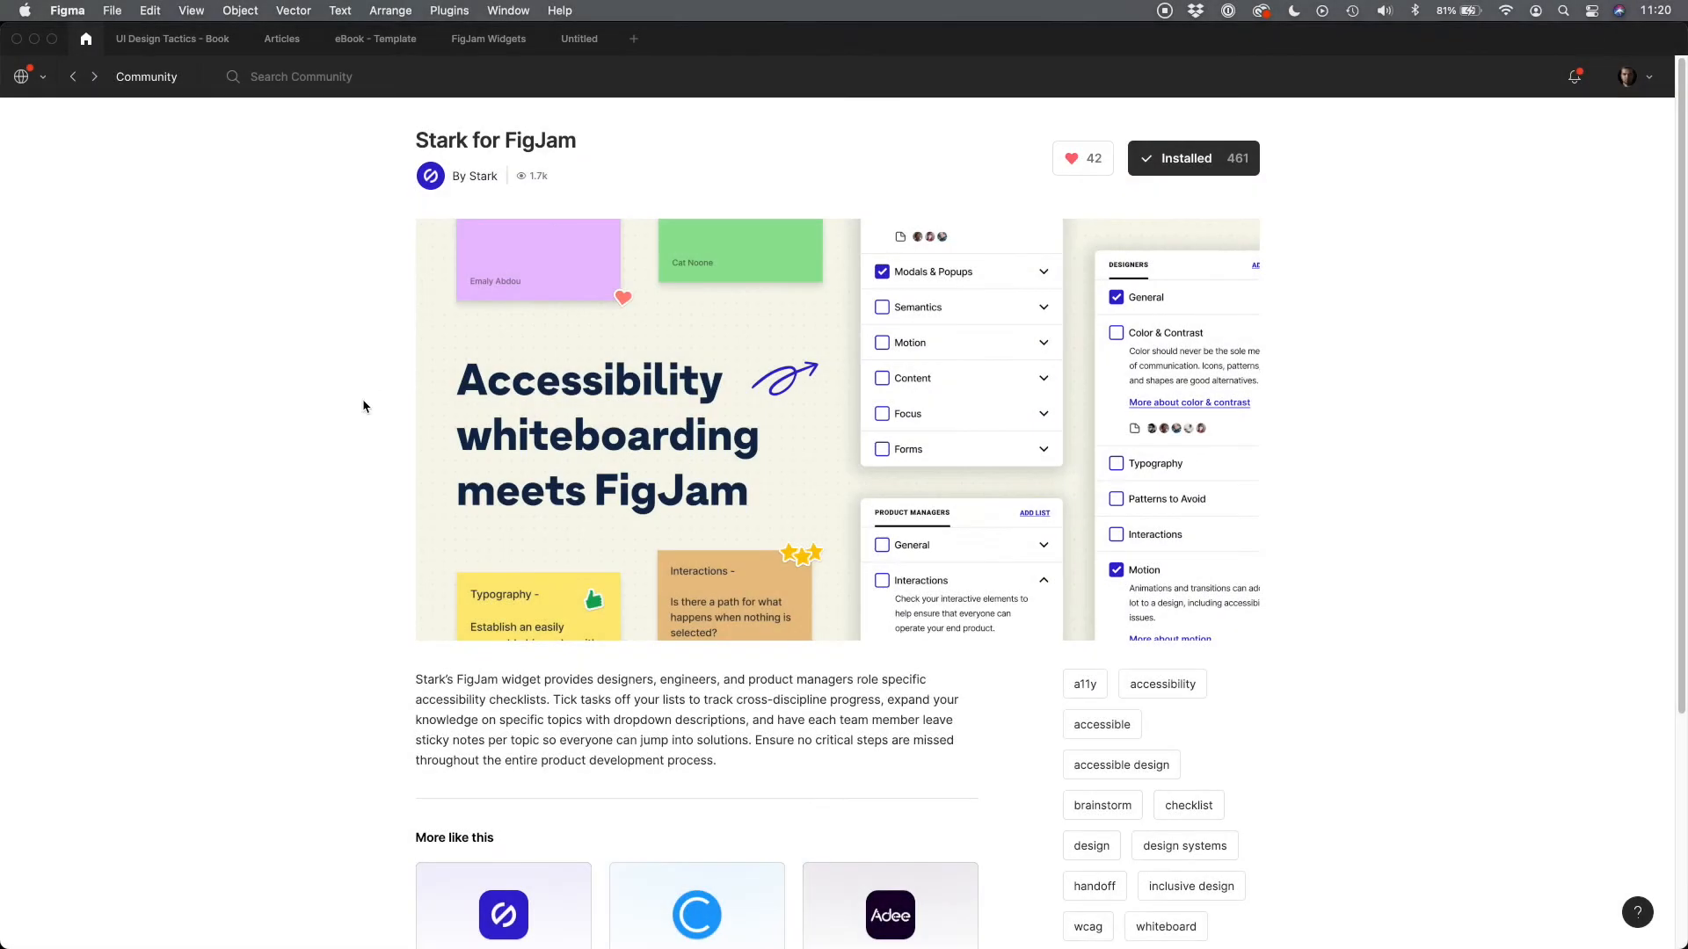
mouse_move(737, 767)
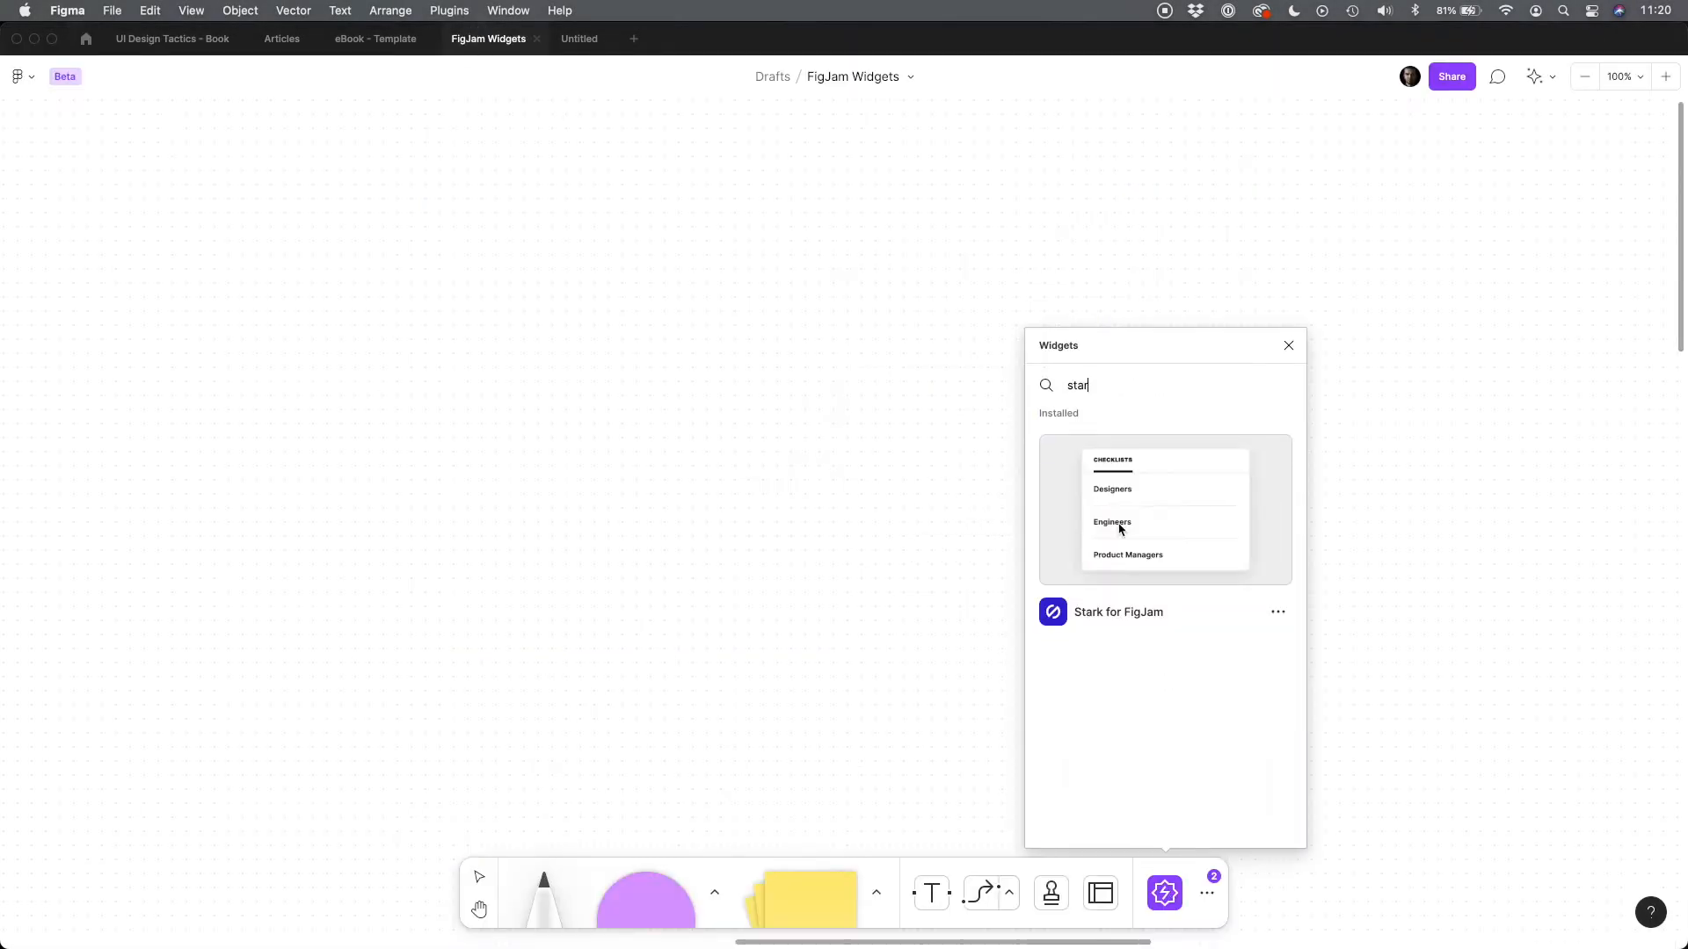
Place the Stark checklist and expand its General, Color & Contrast and further sections
left_click(1164, 508)
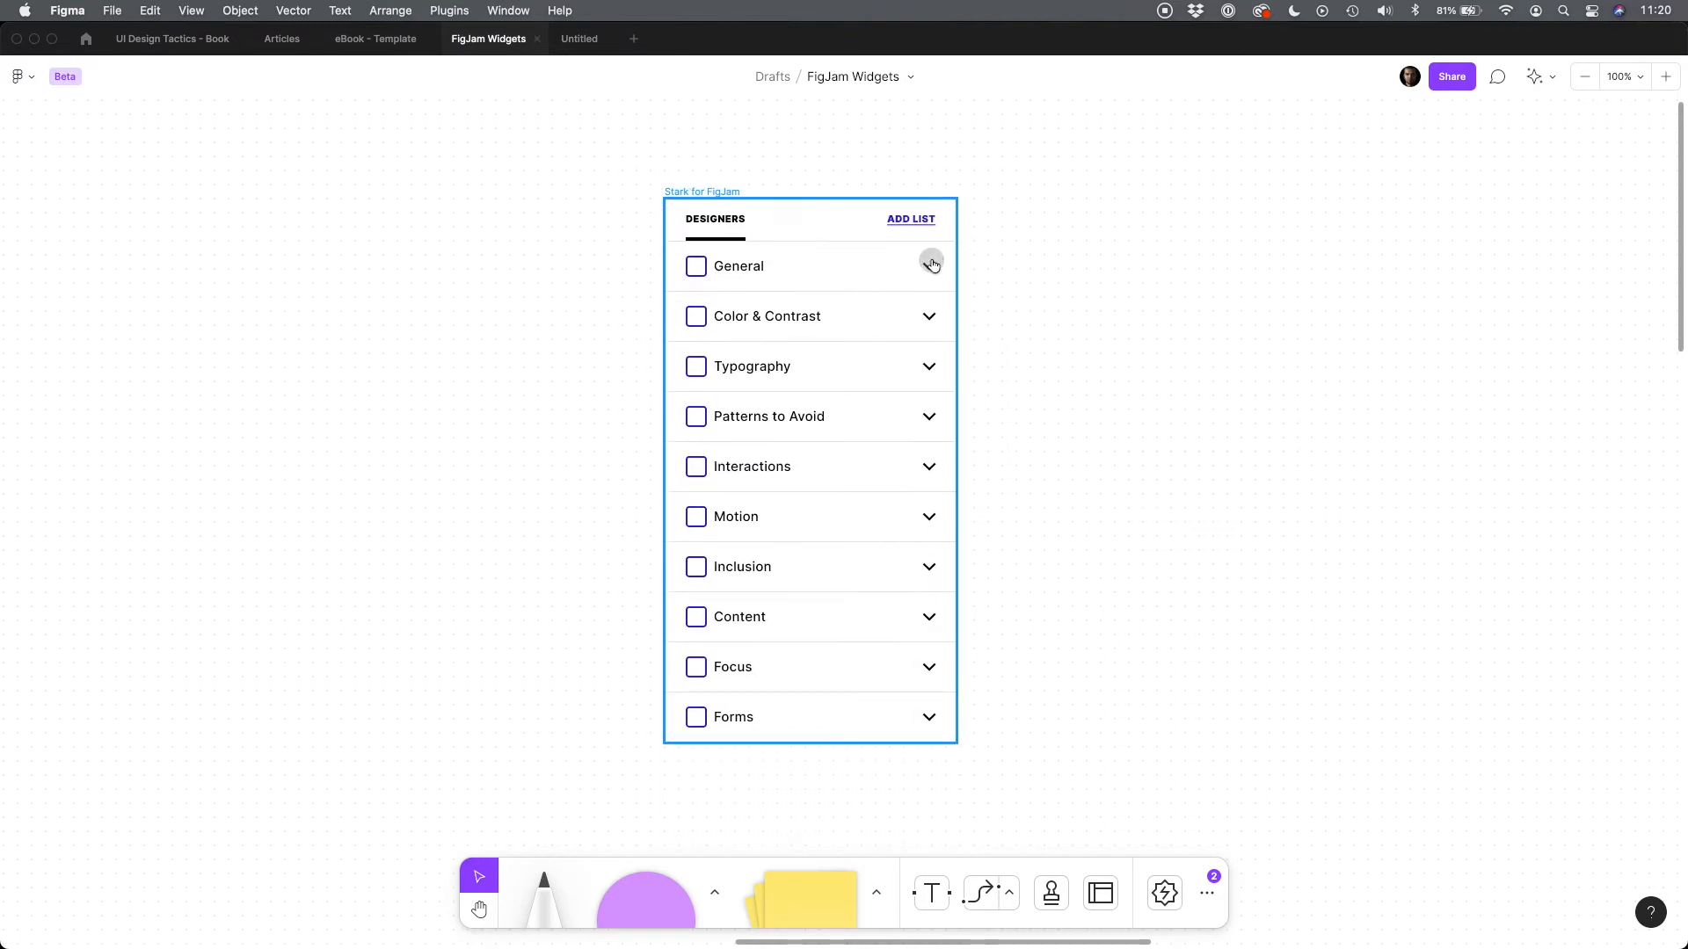
left_click(929, 265)
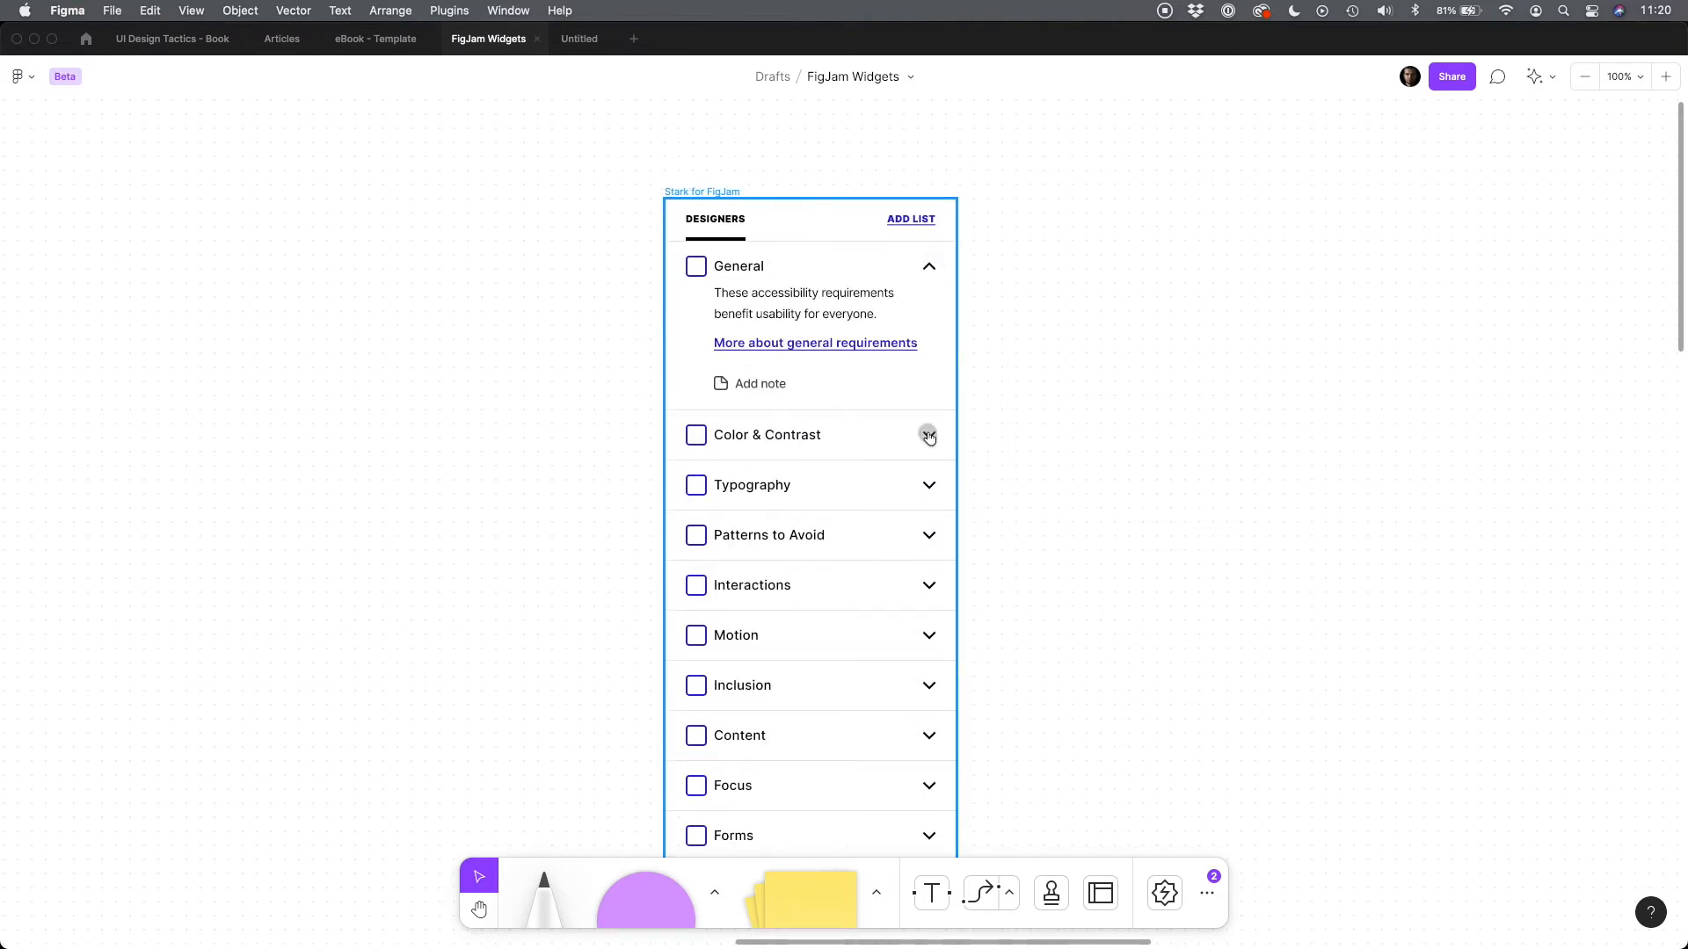
left_click(926, 435)
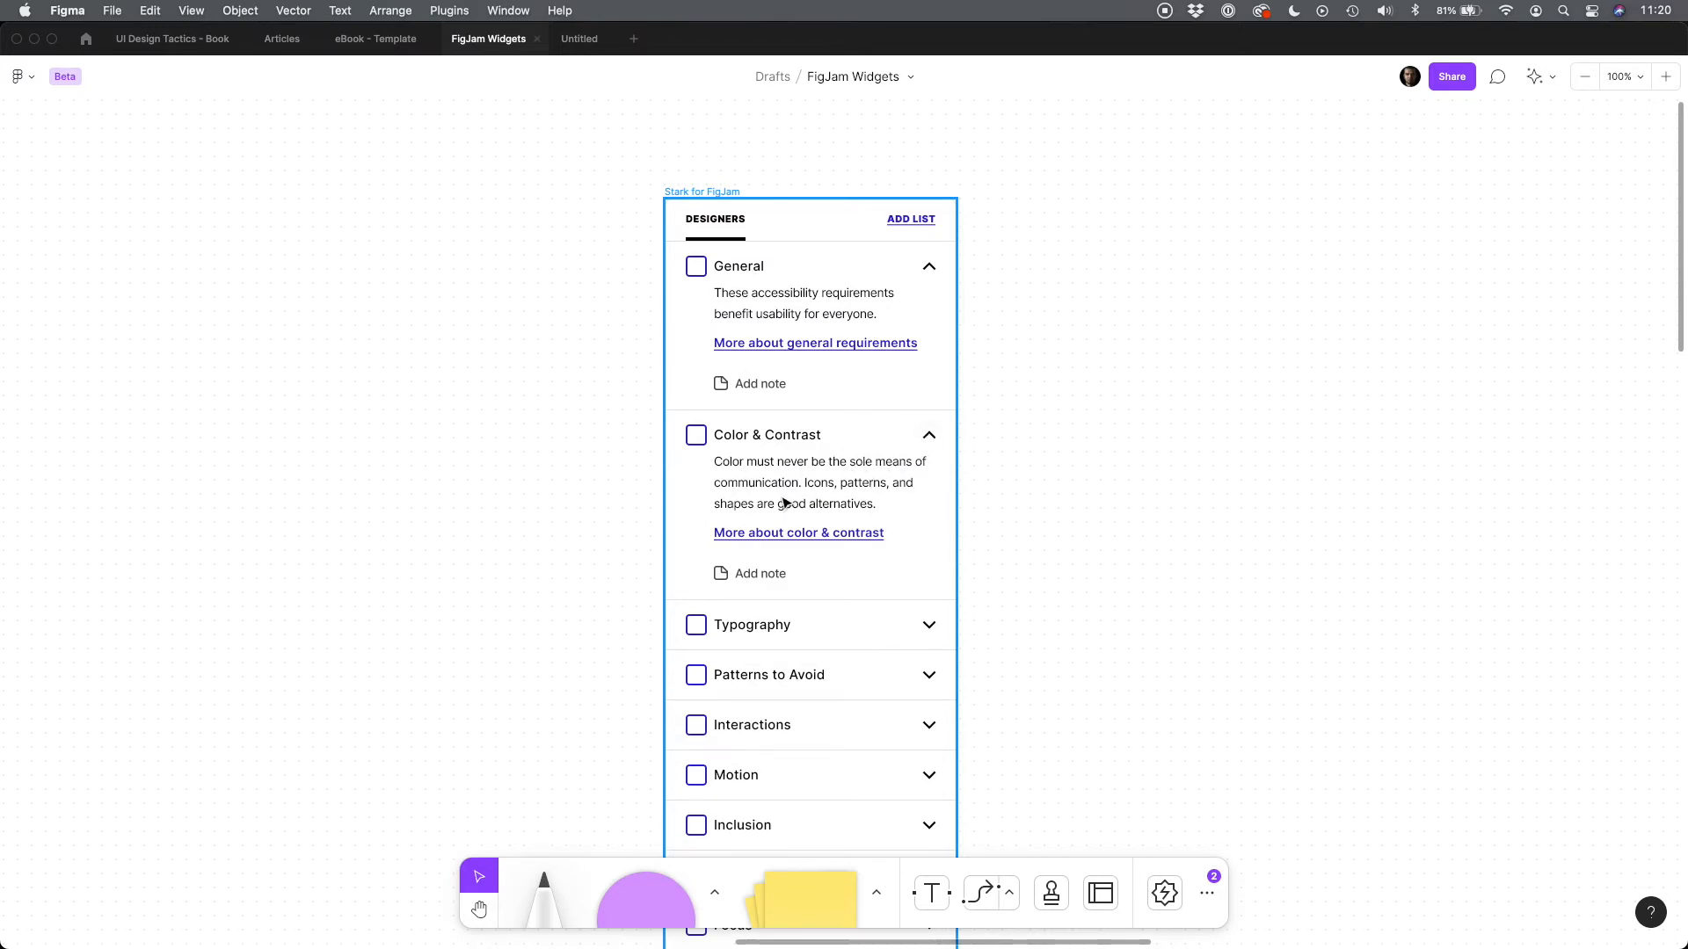
scroll("down", 3)
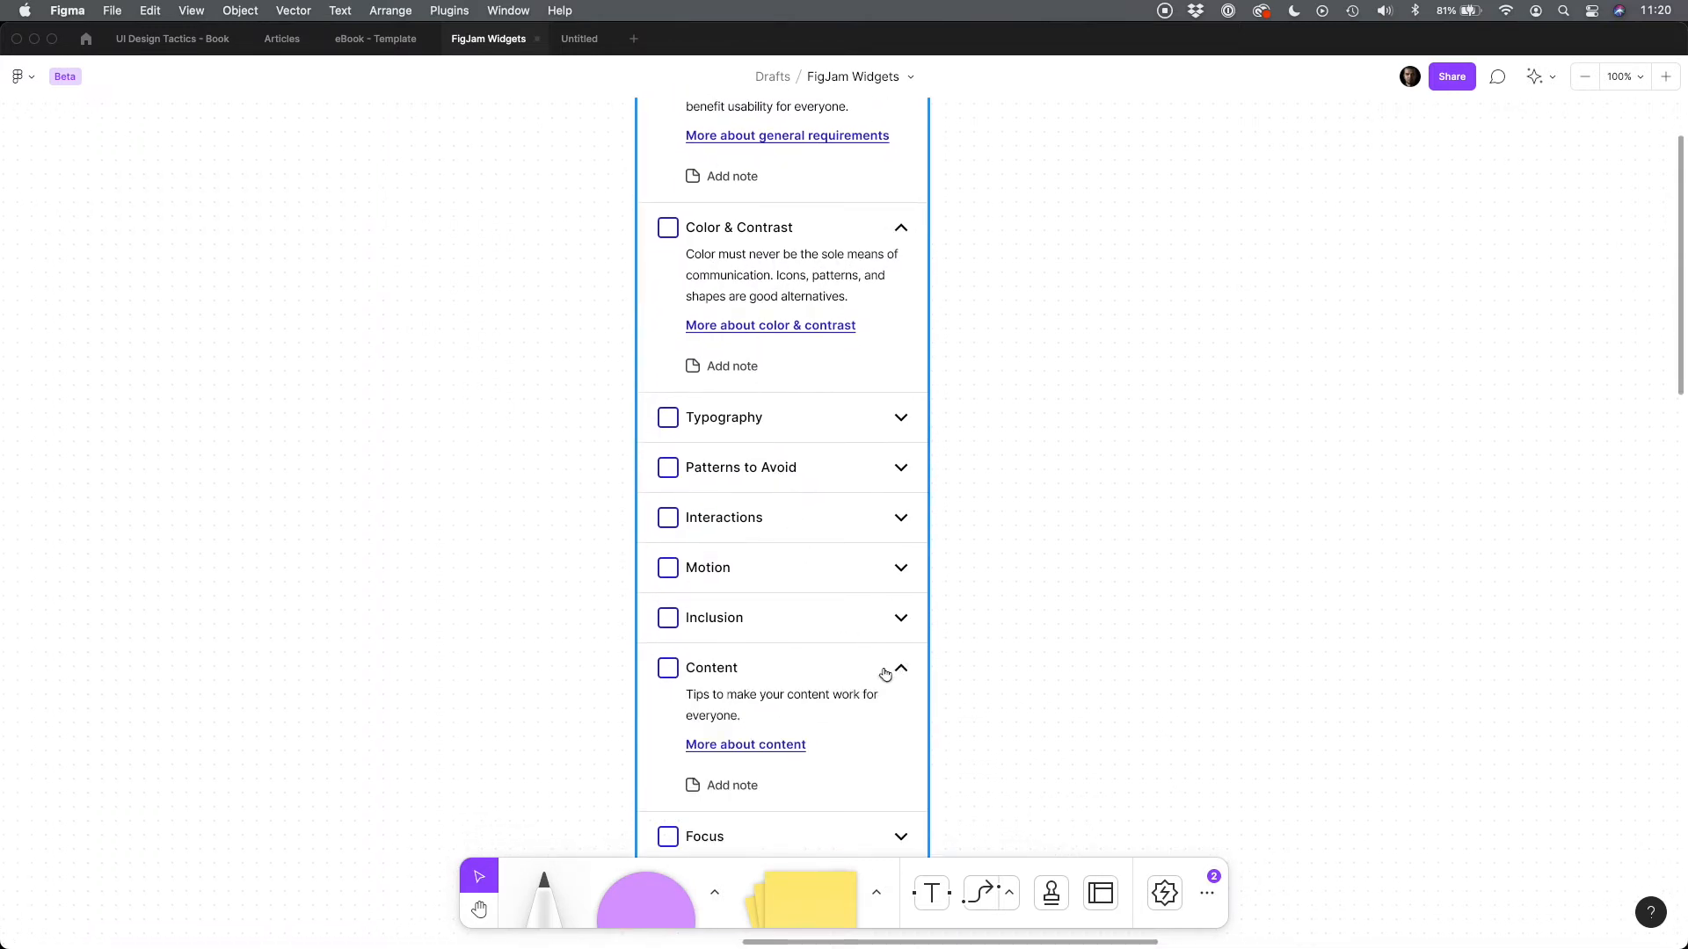
scroll("down", 3)
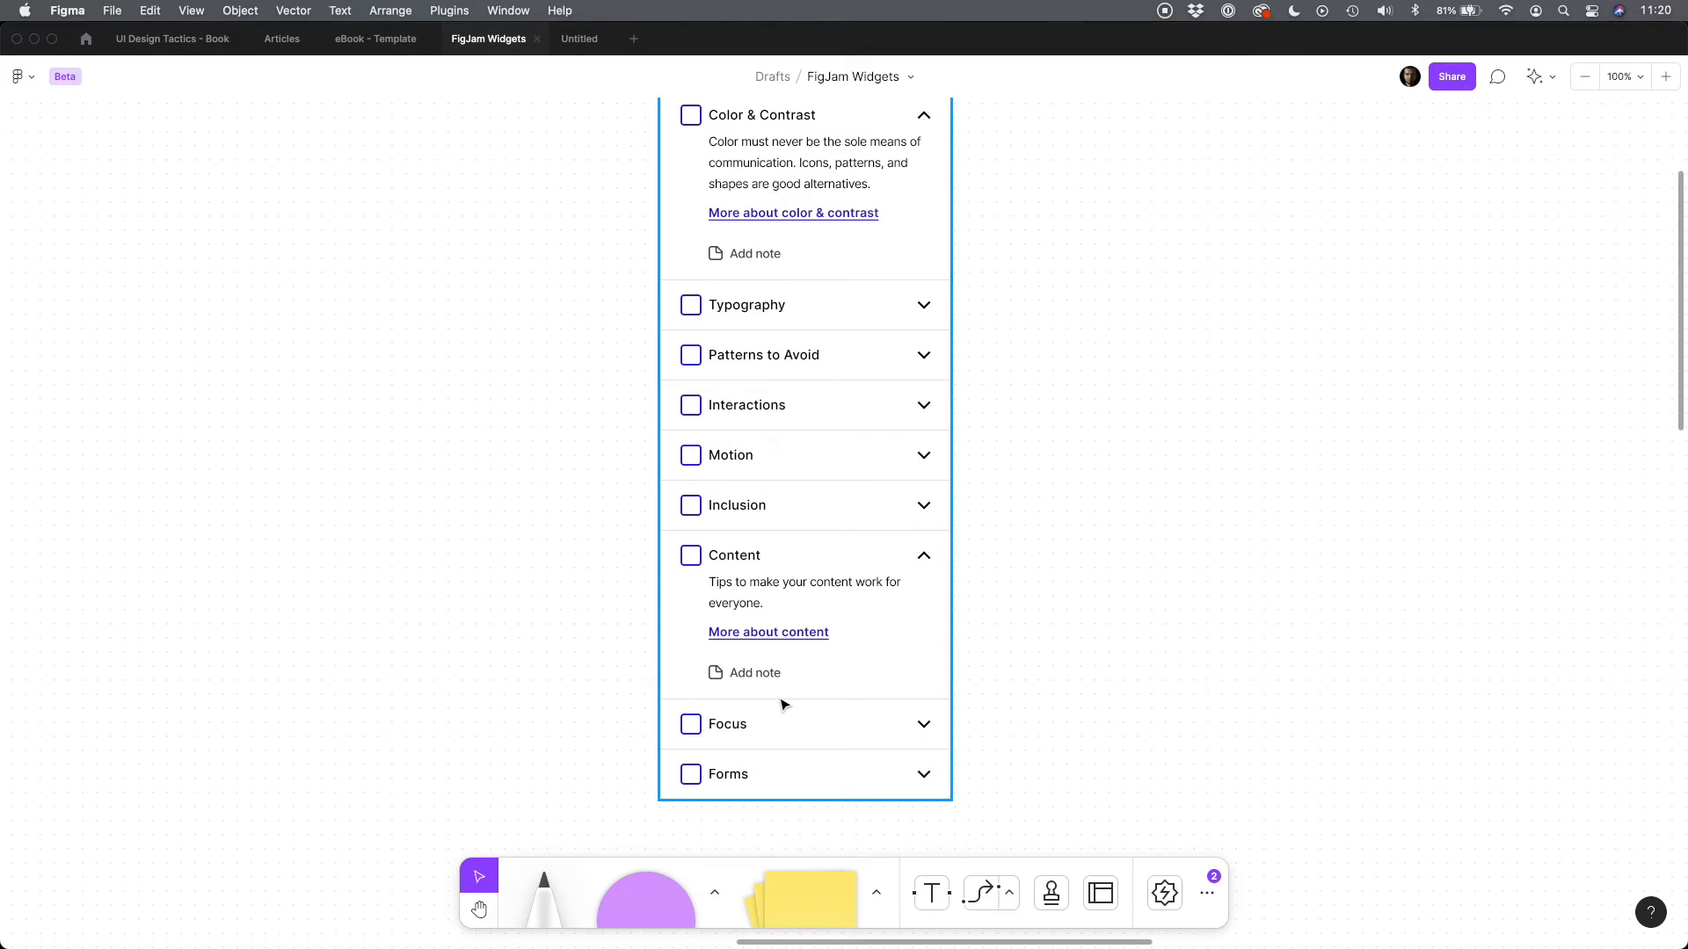
left_click(923, 723)
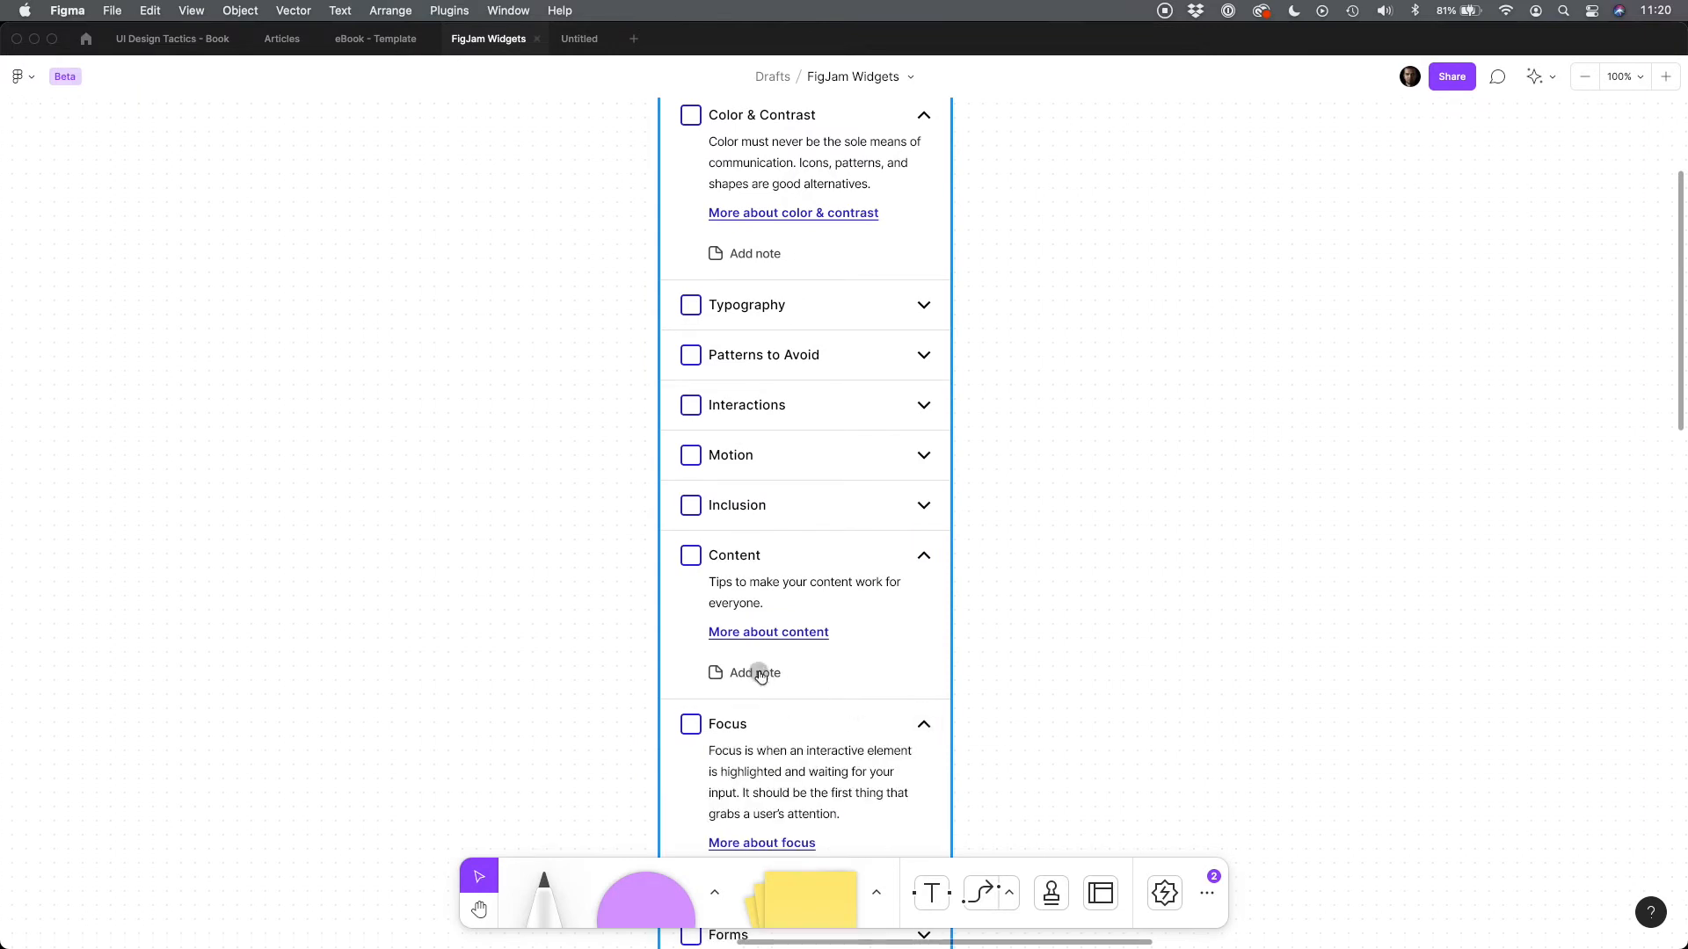
left_click(754, 672)
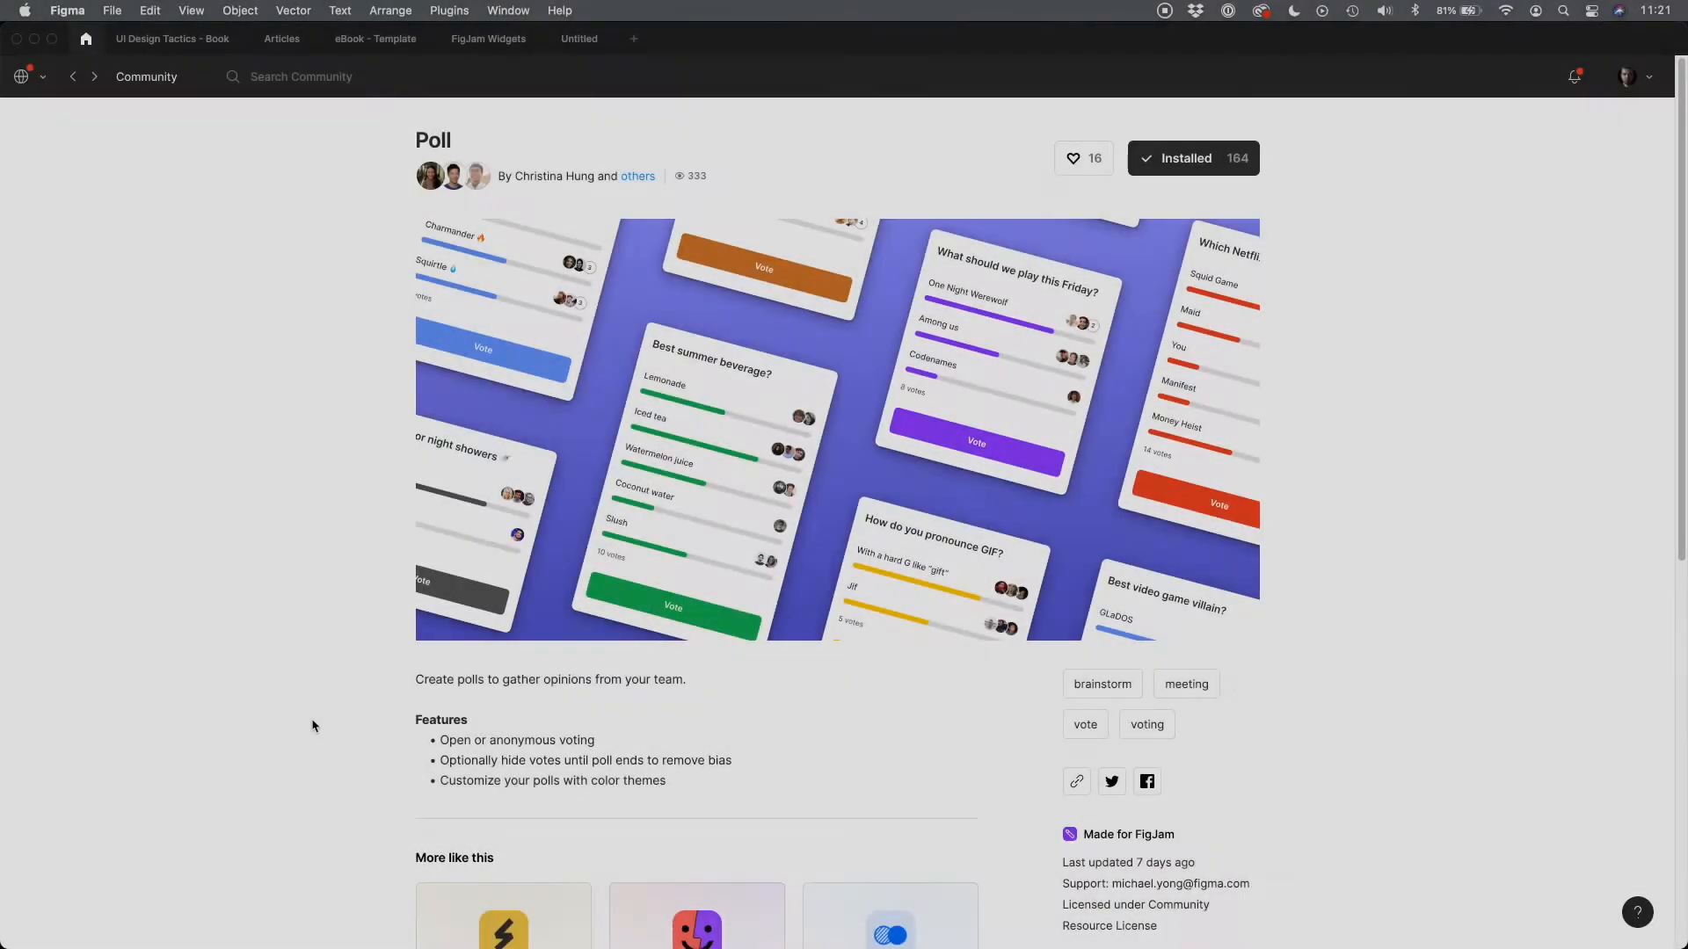
Insert a poll asking 'Widgets or Plugins?' with options widgets and plugins
left_click(1073, 159)
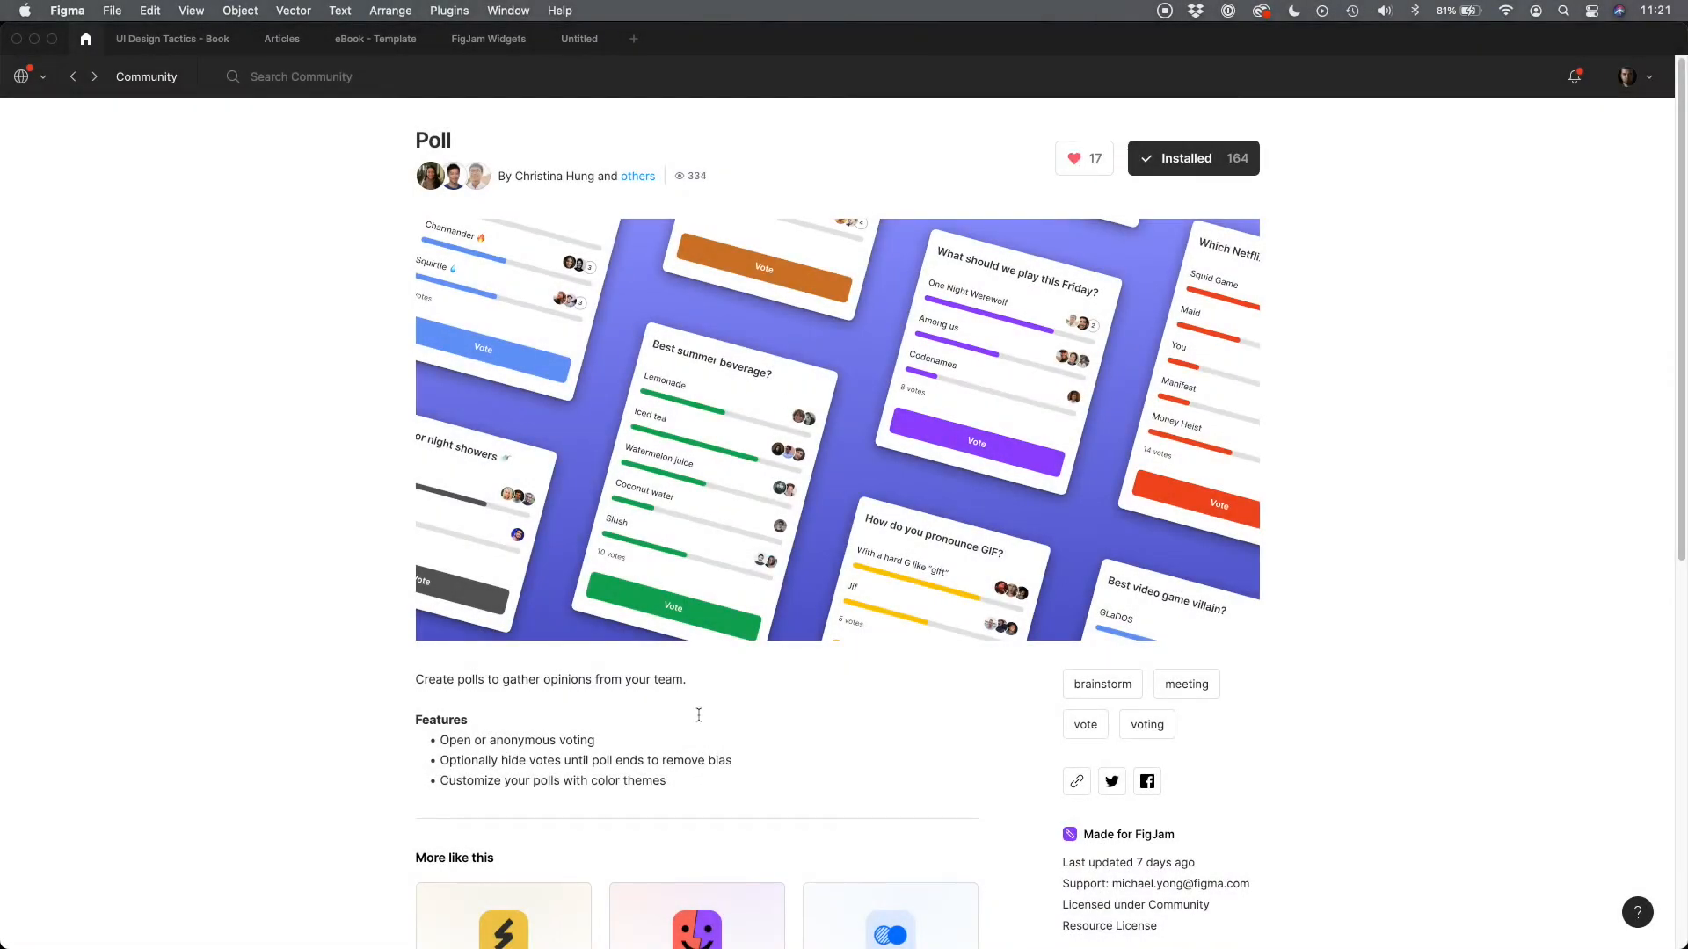
mouse_move(388, 754)
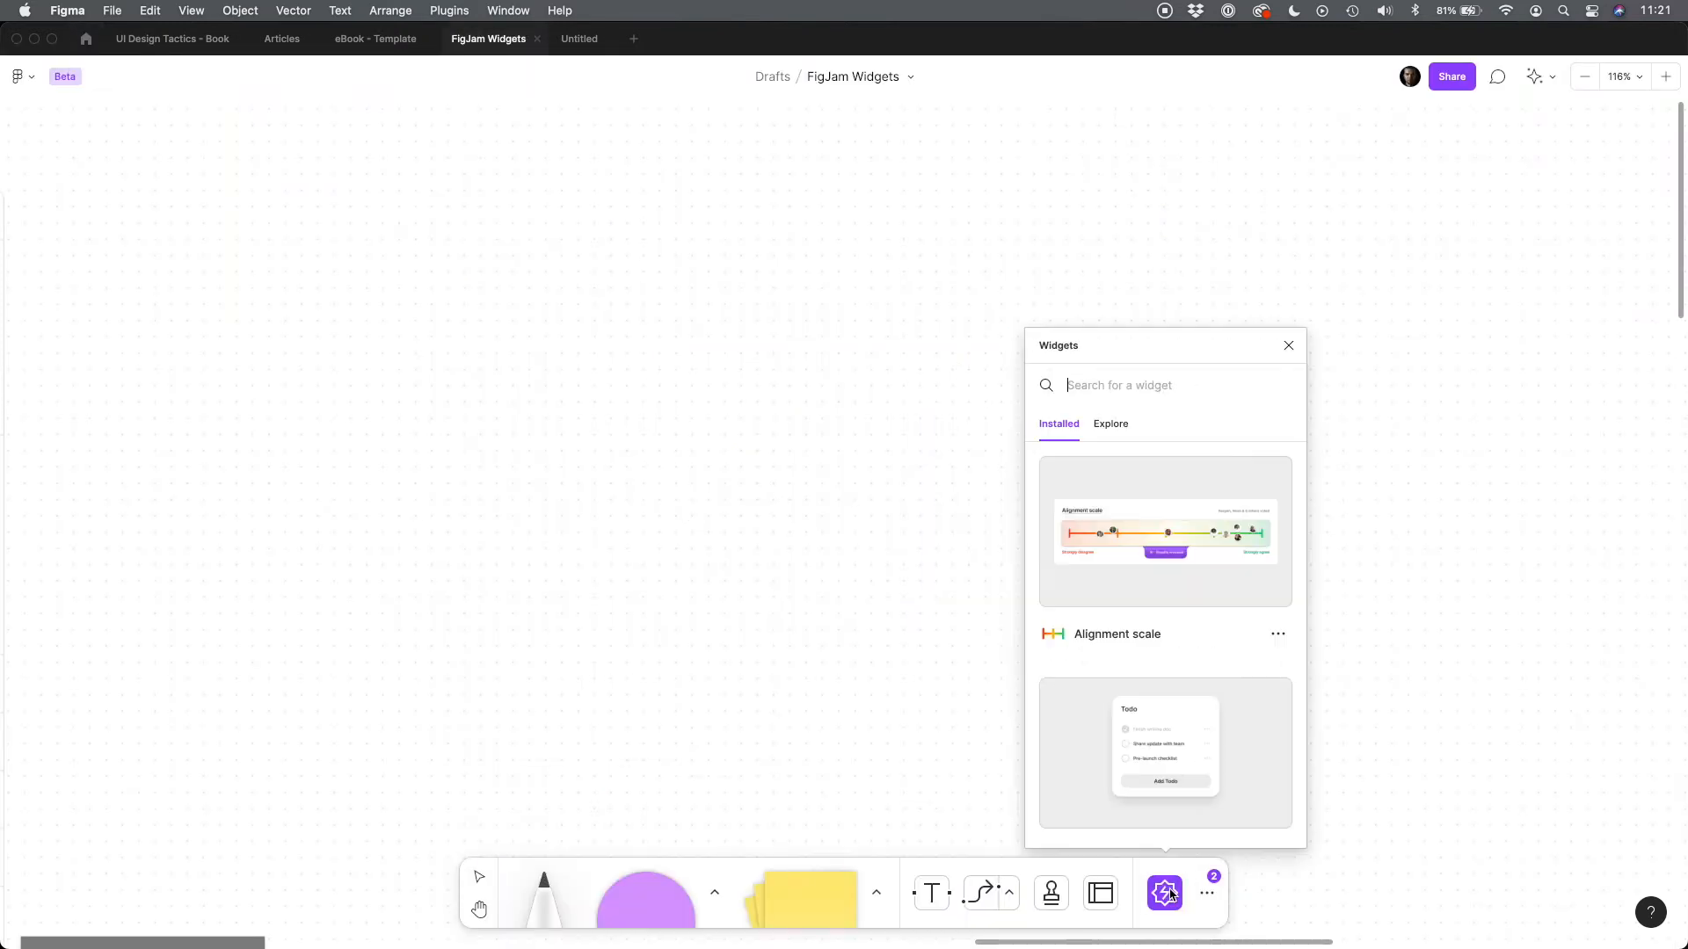
type("po")
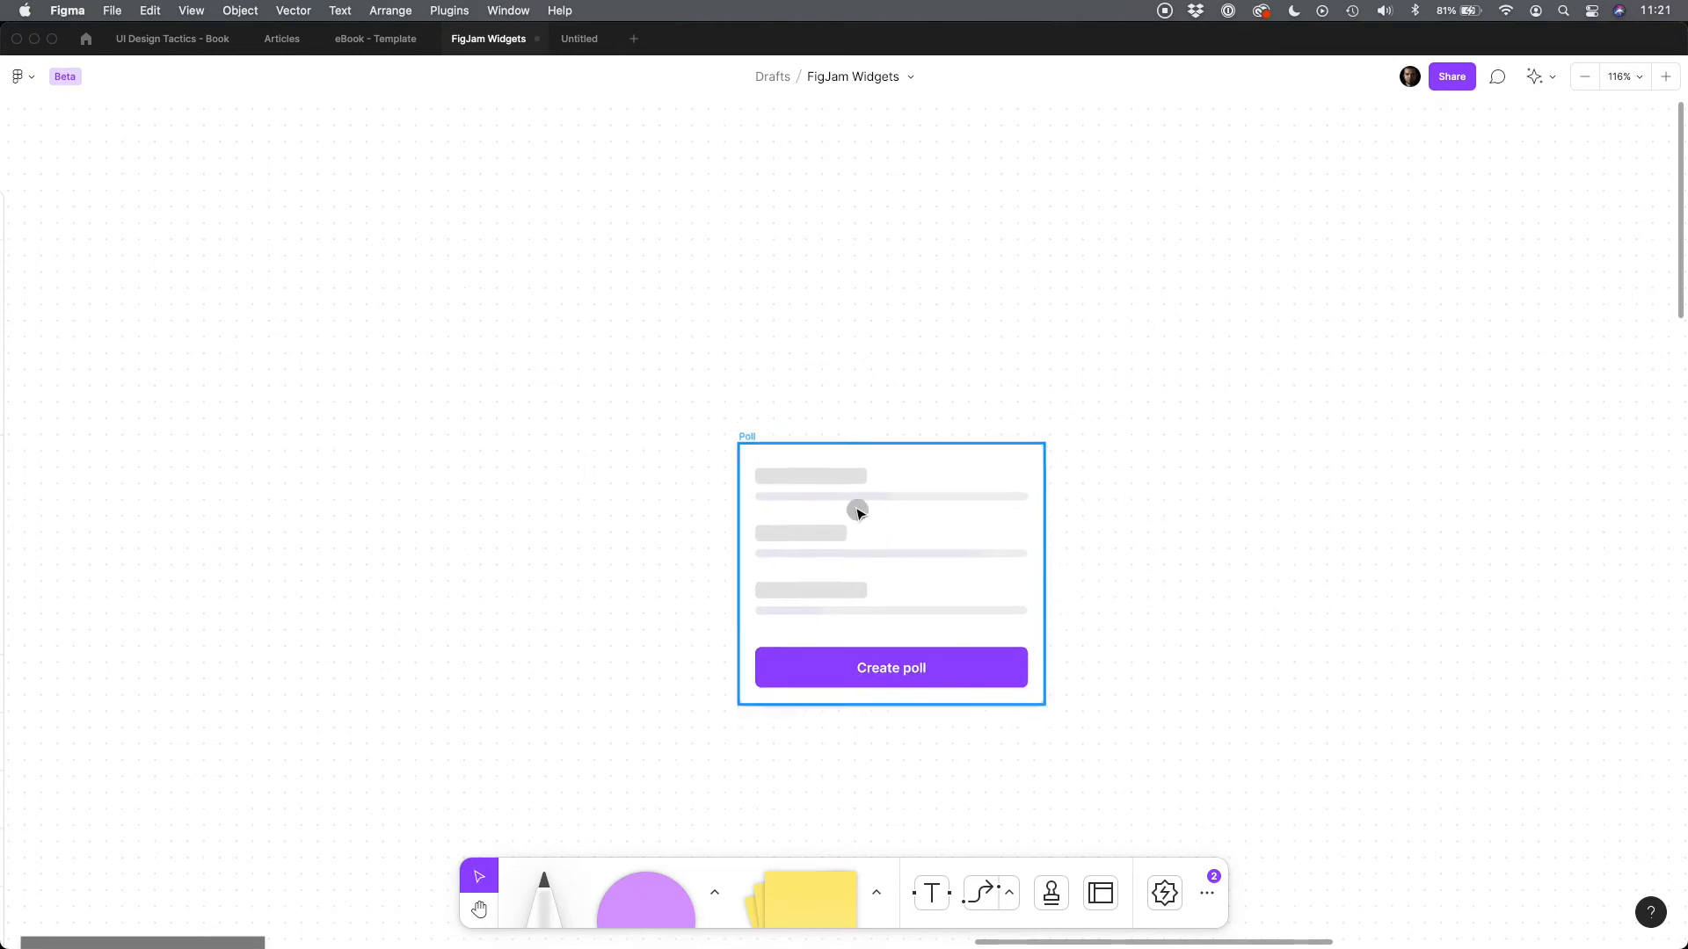
left_click(891, 667)
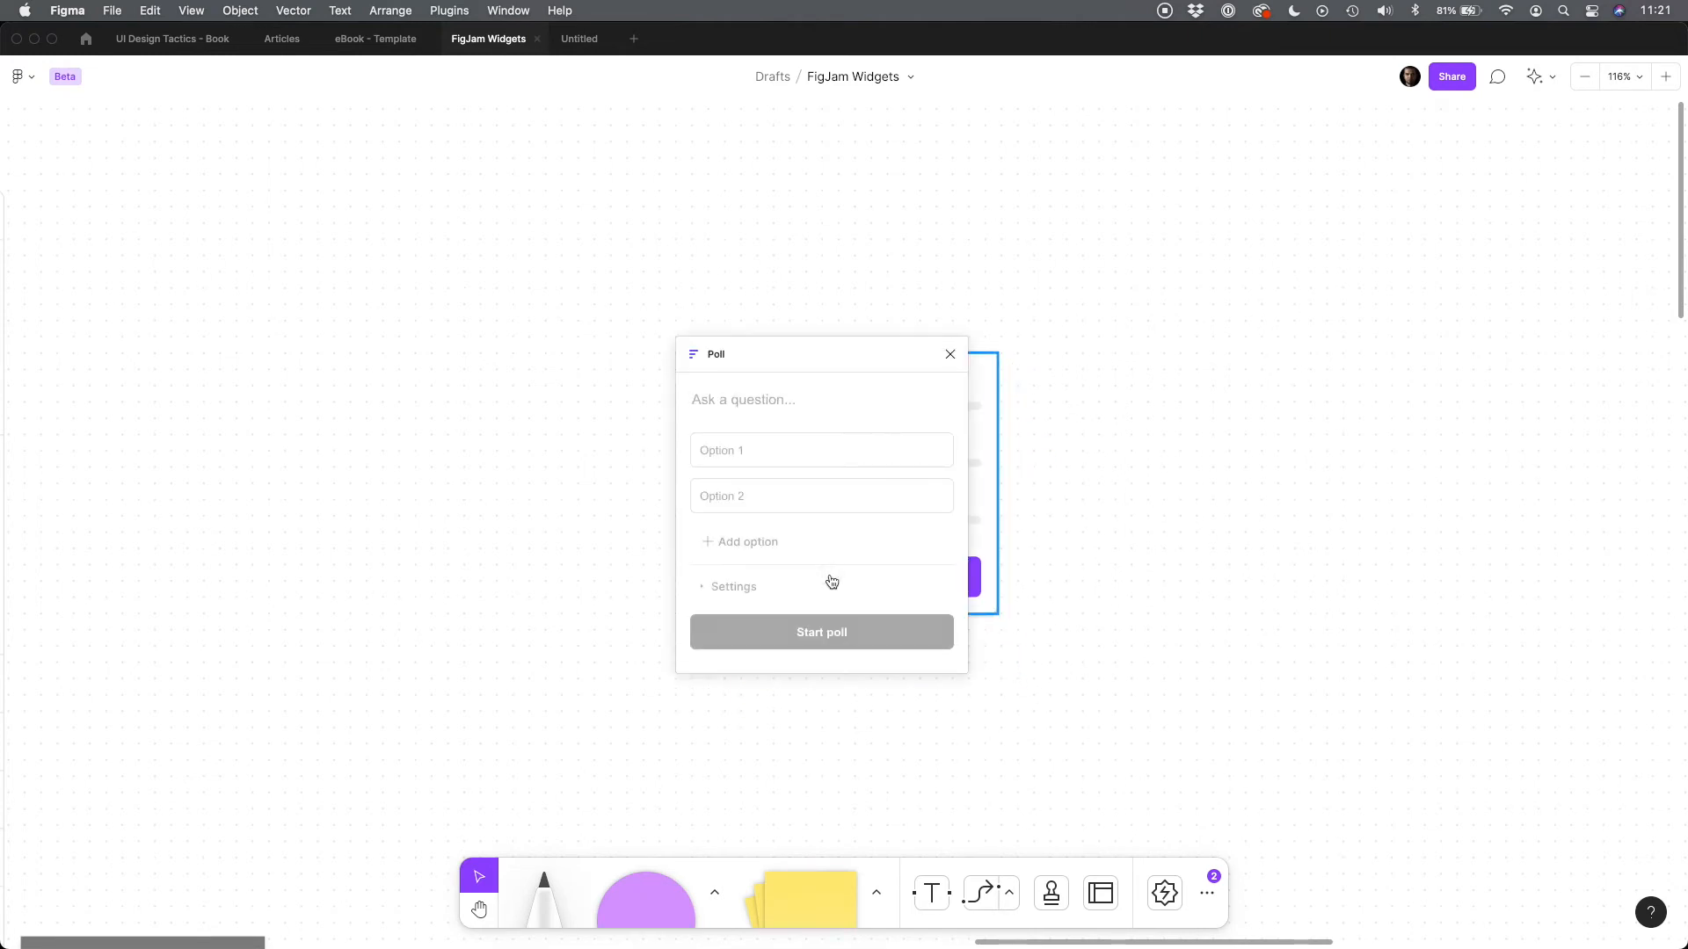
type("Widgets or P")
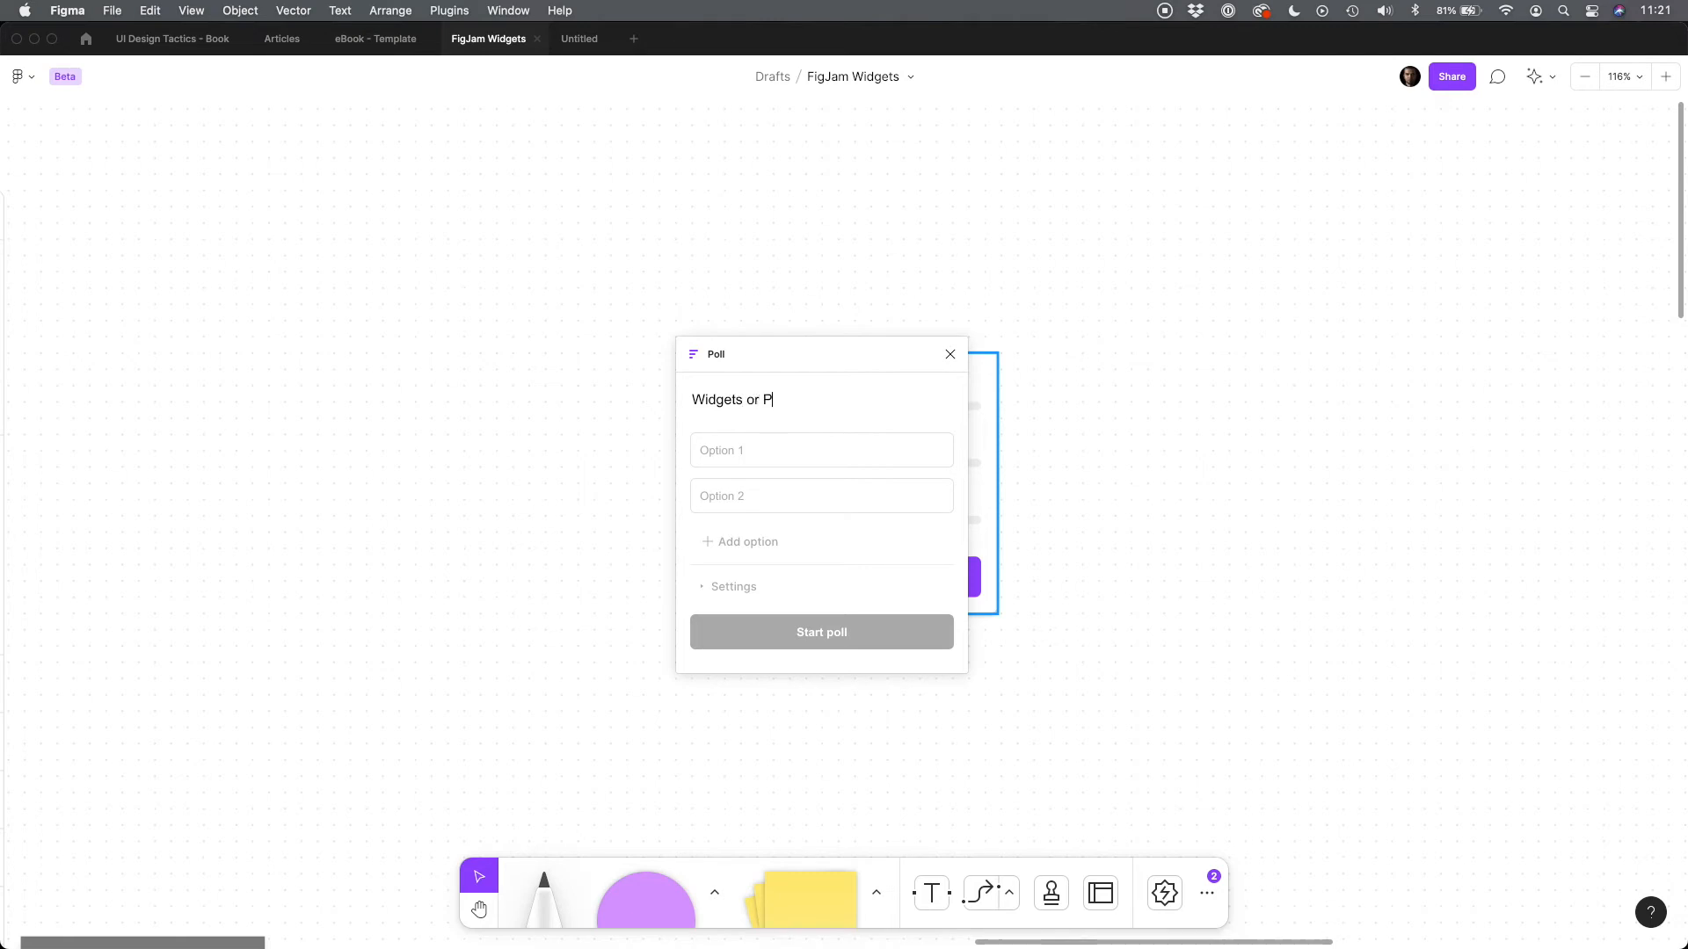
type("lugins?")
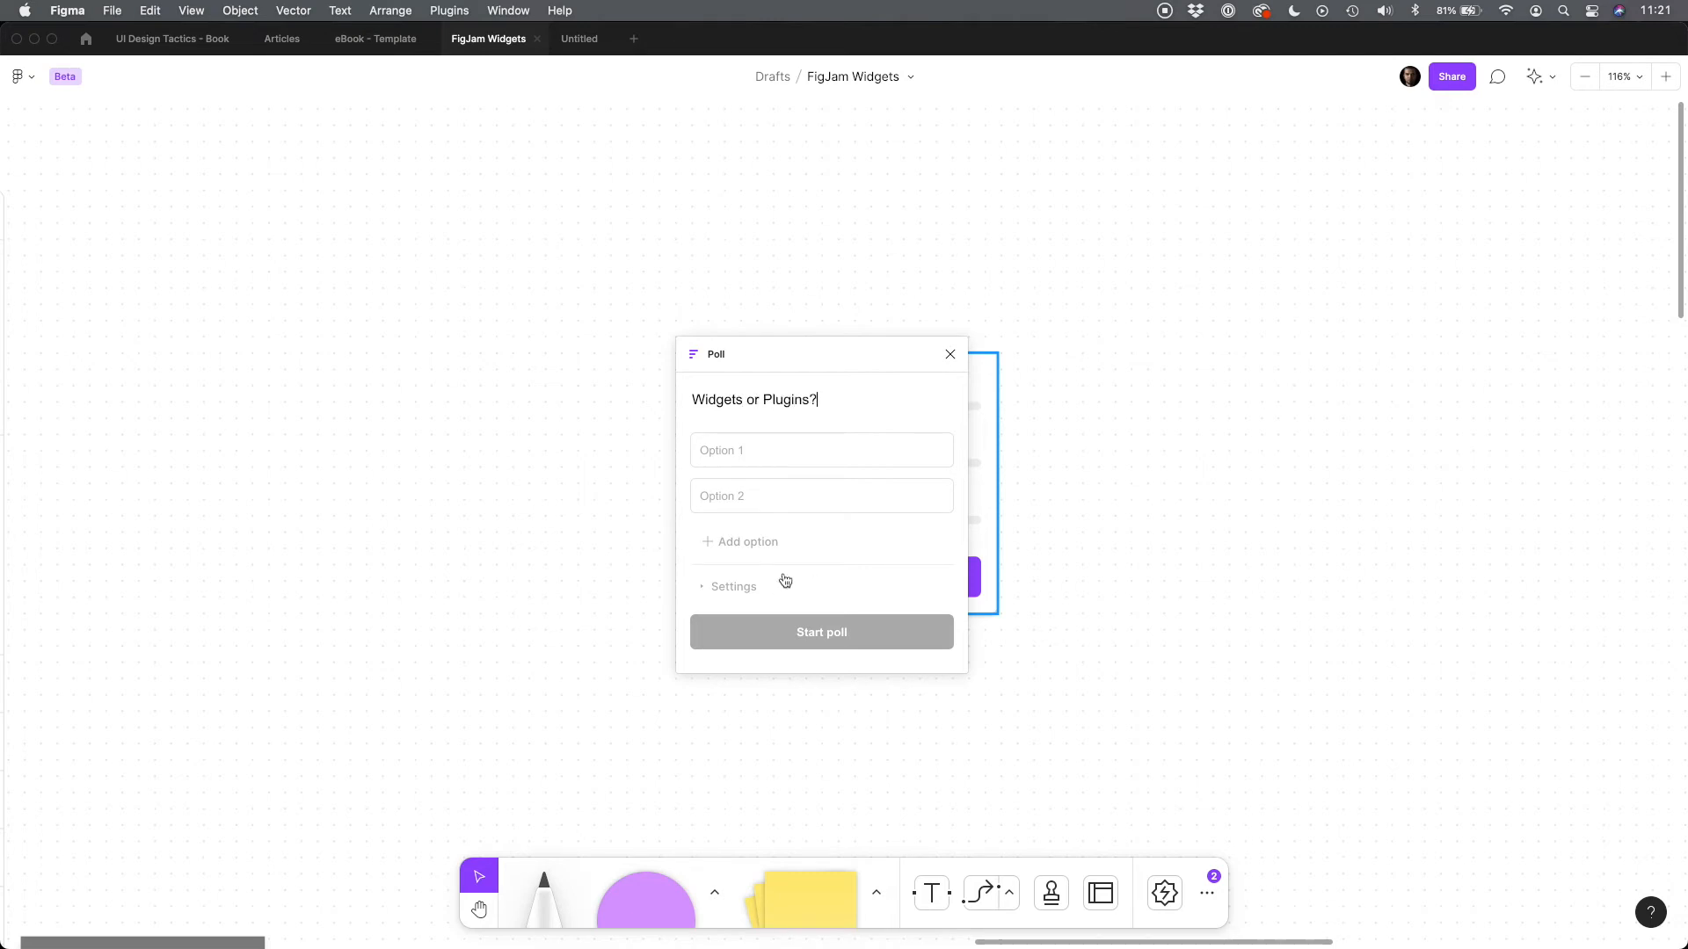
type("widgets")
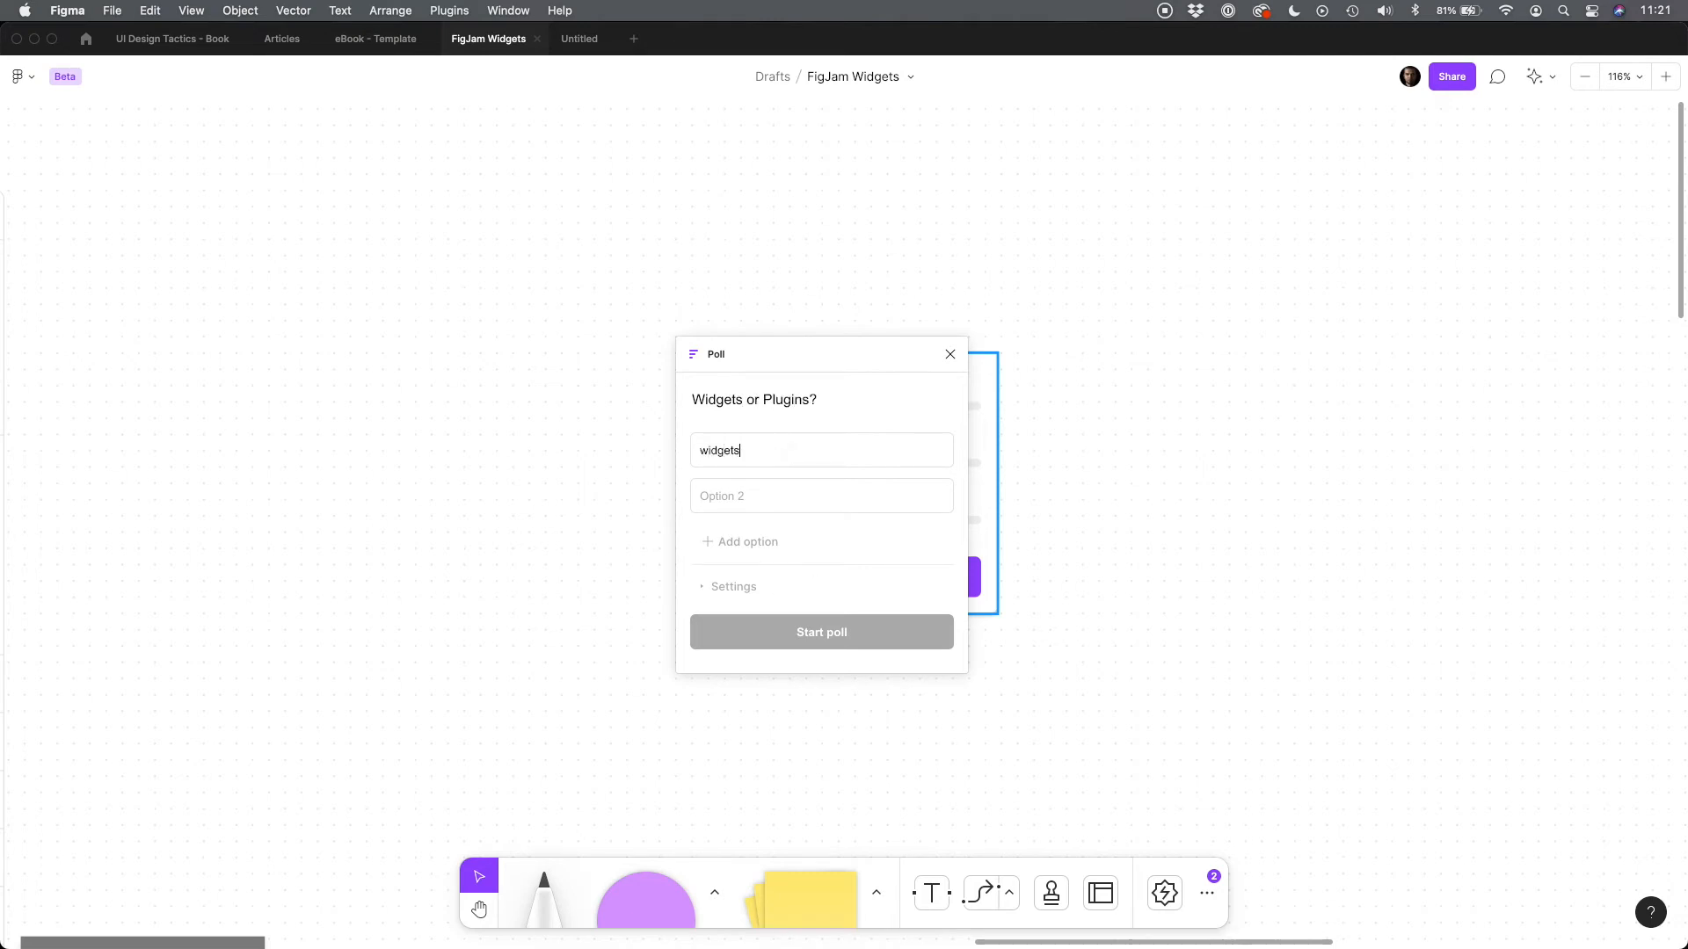
type("plugin")
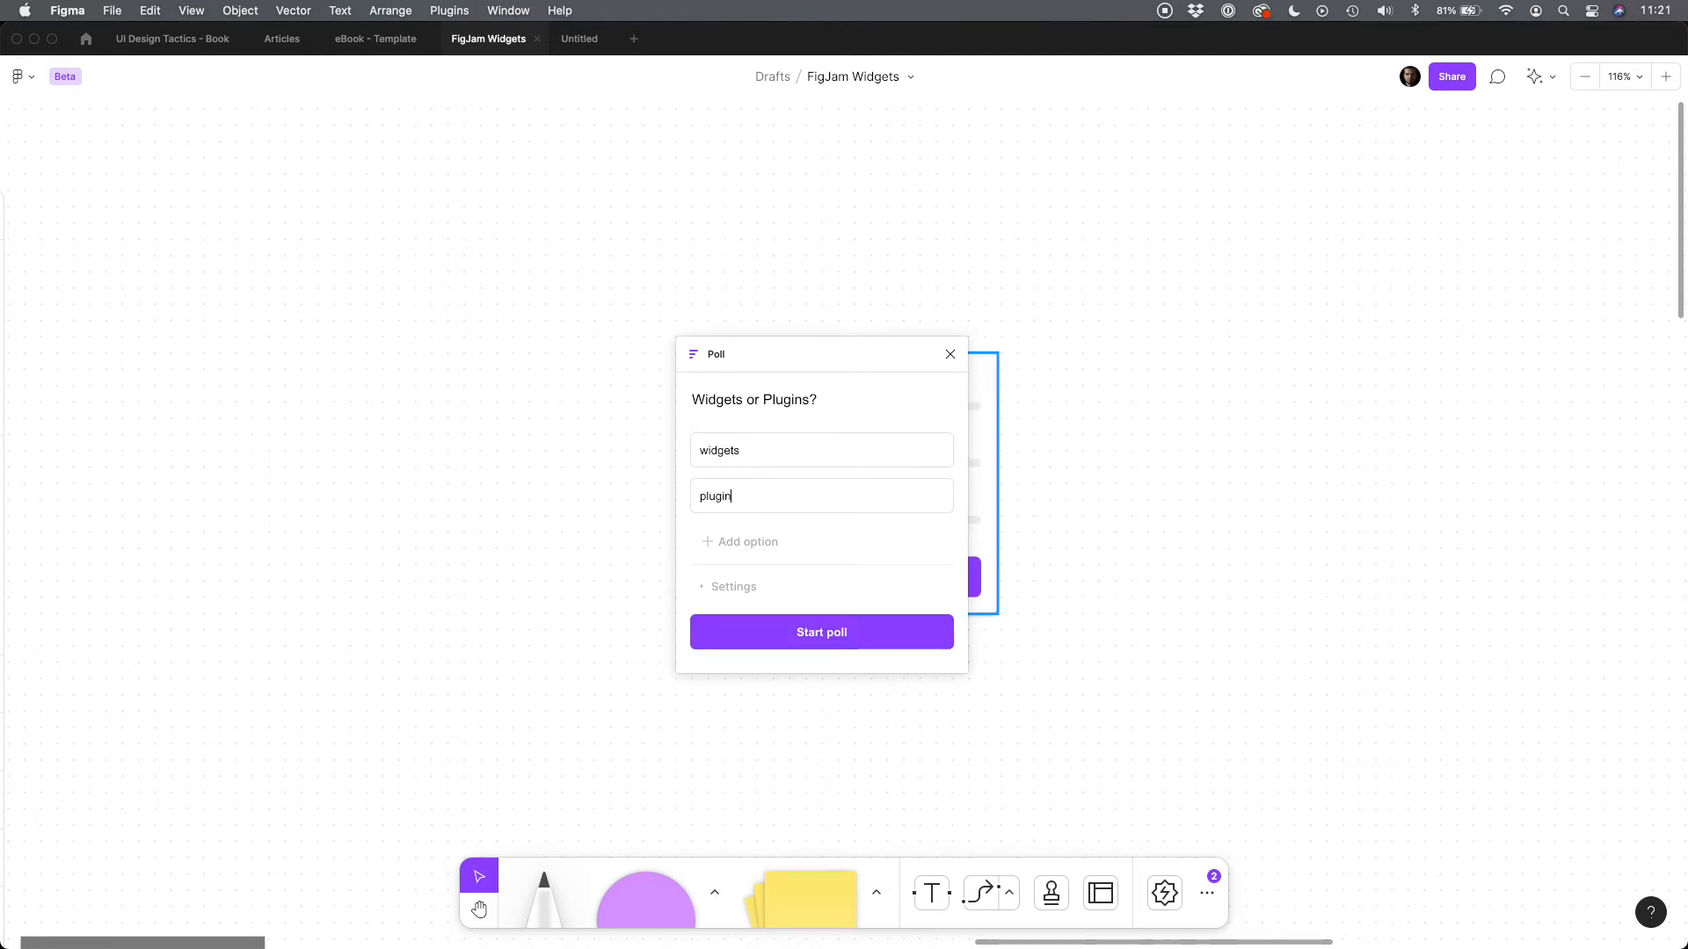
Start the poll and cast a vote for widgets
left_click(820, 632)
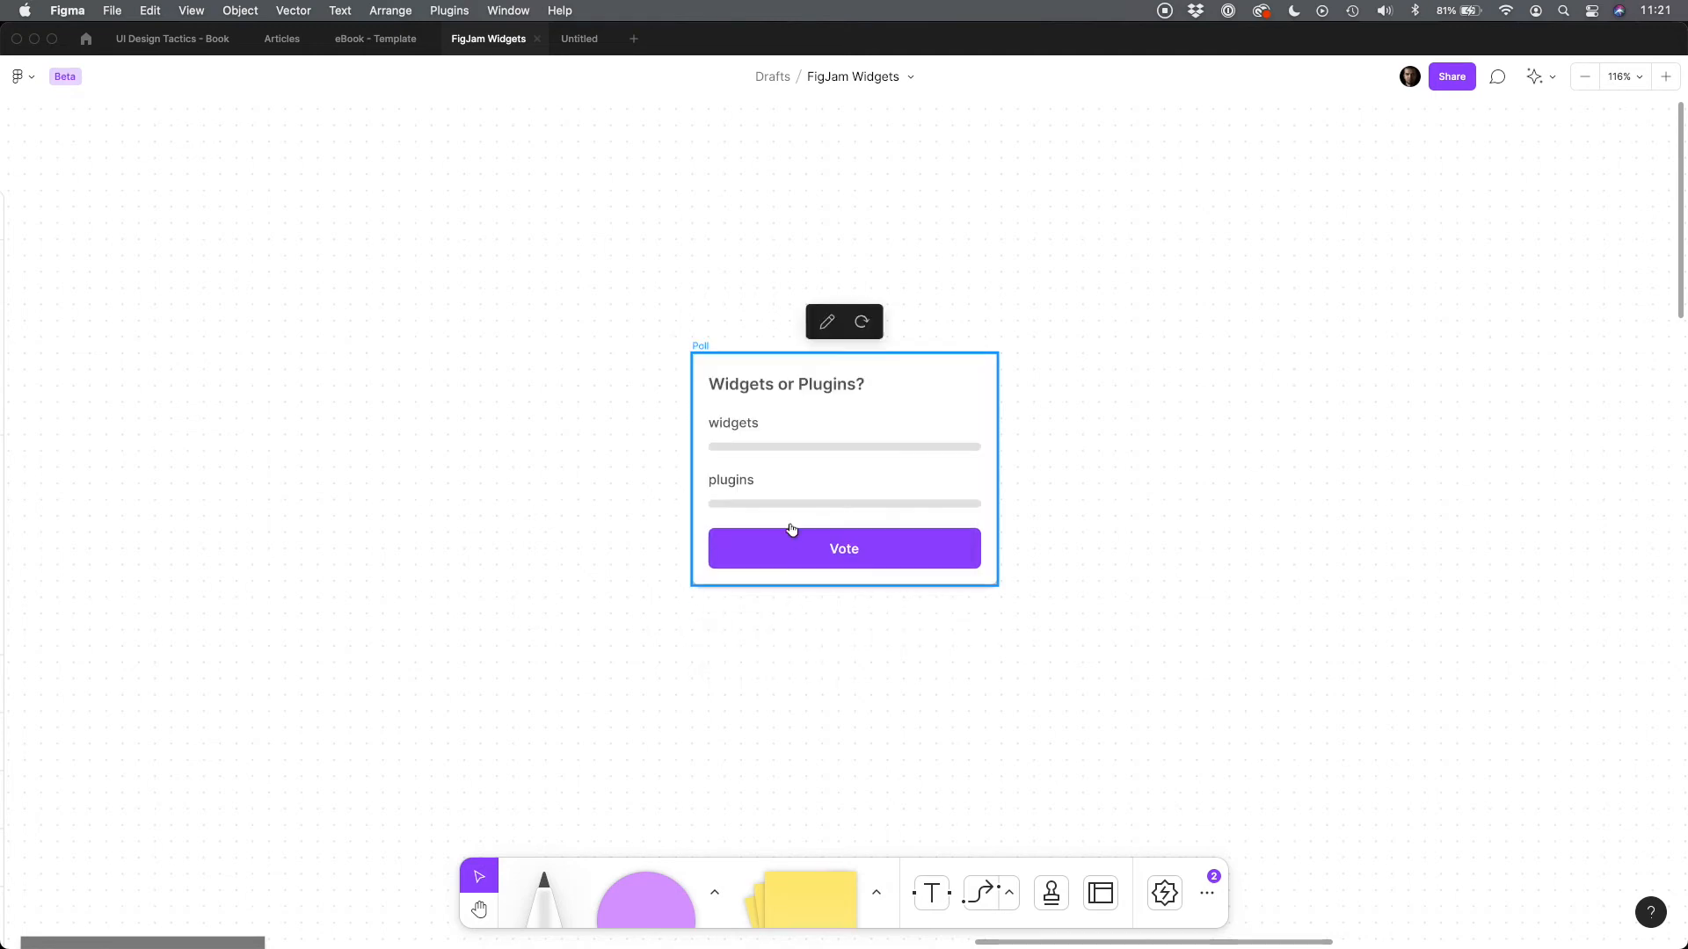
left_click(844, 548)
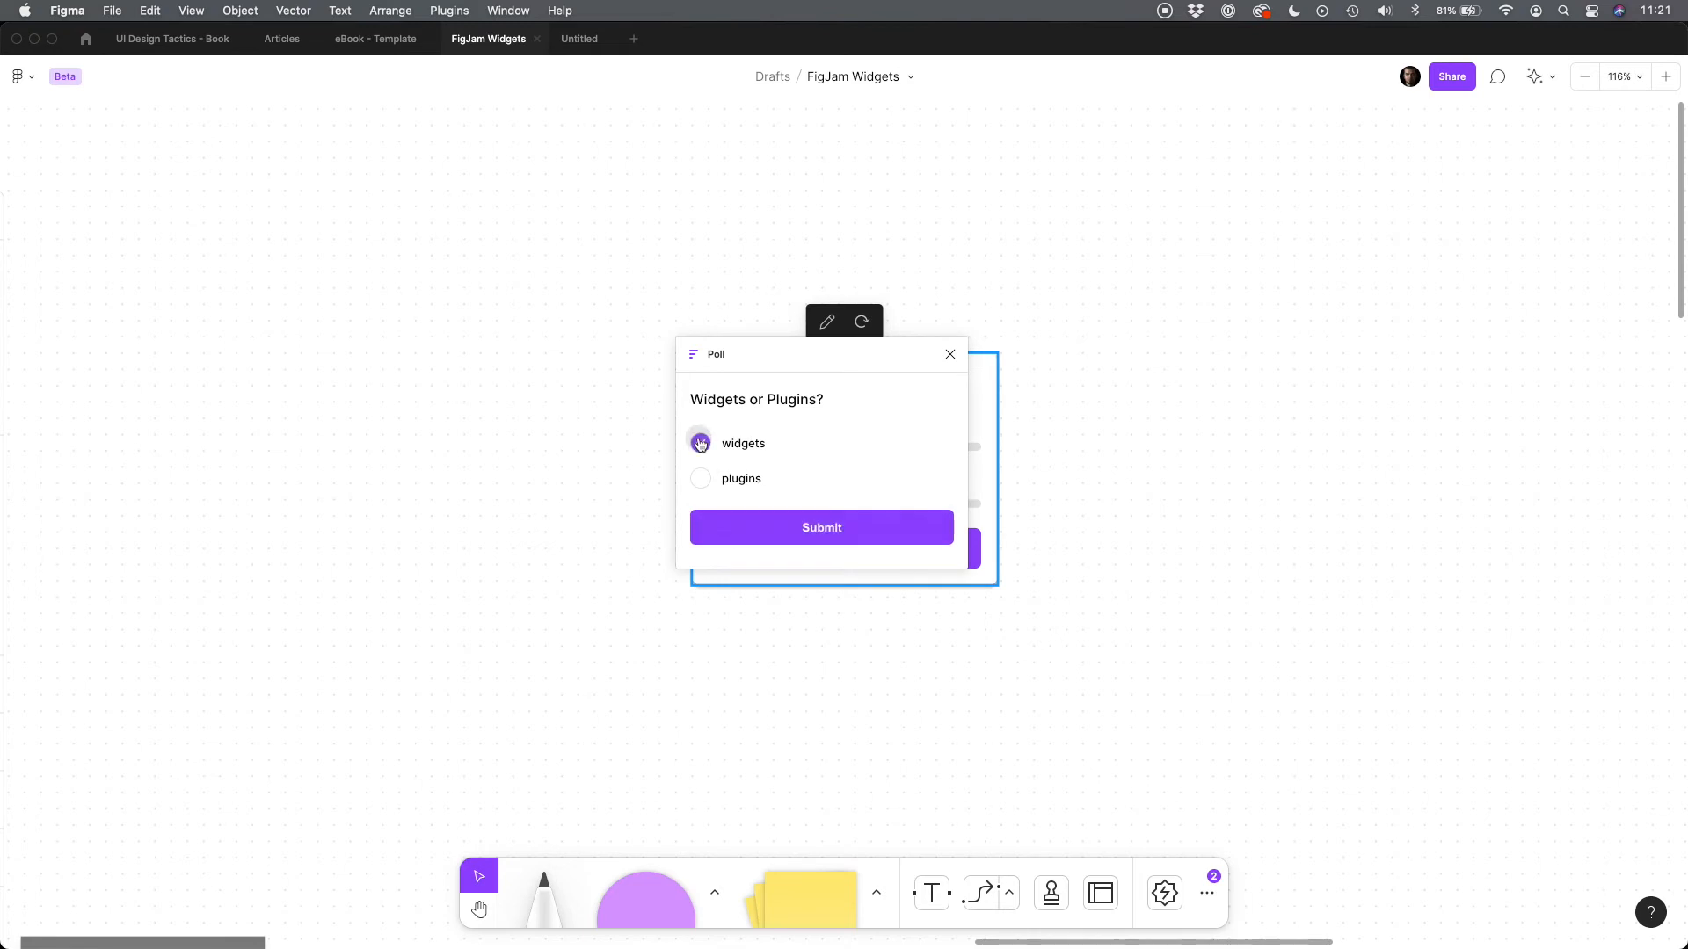
left_click(820, 528)
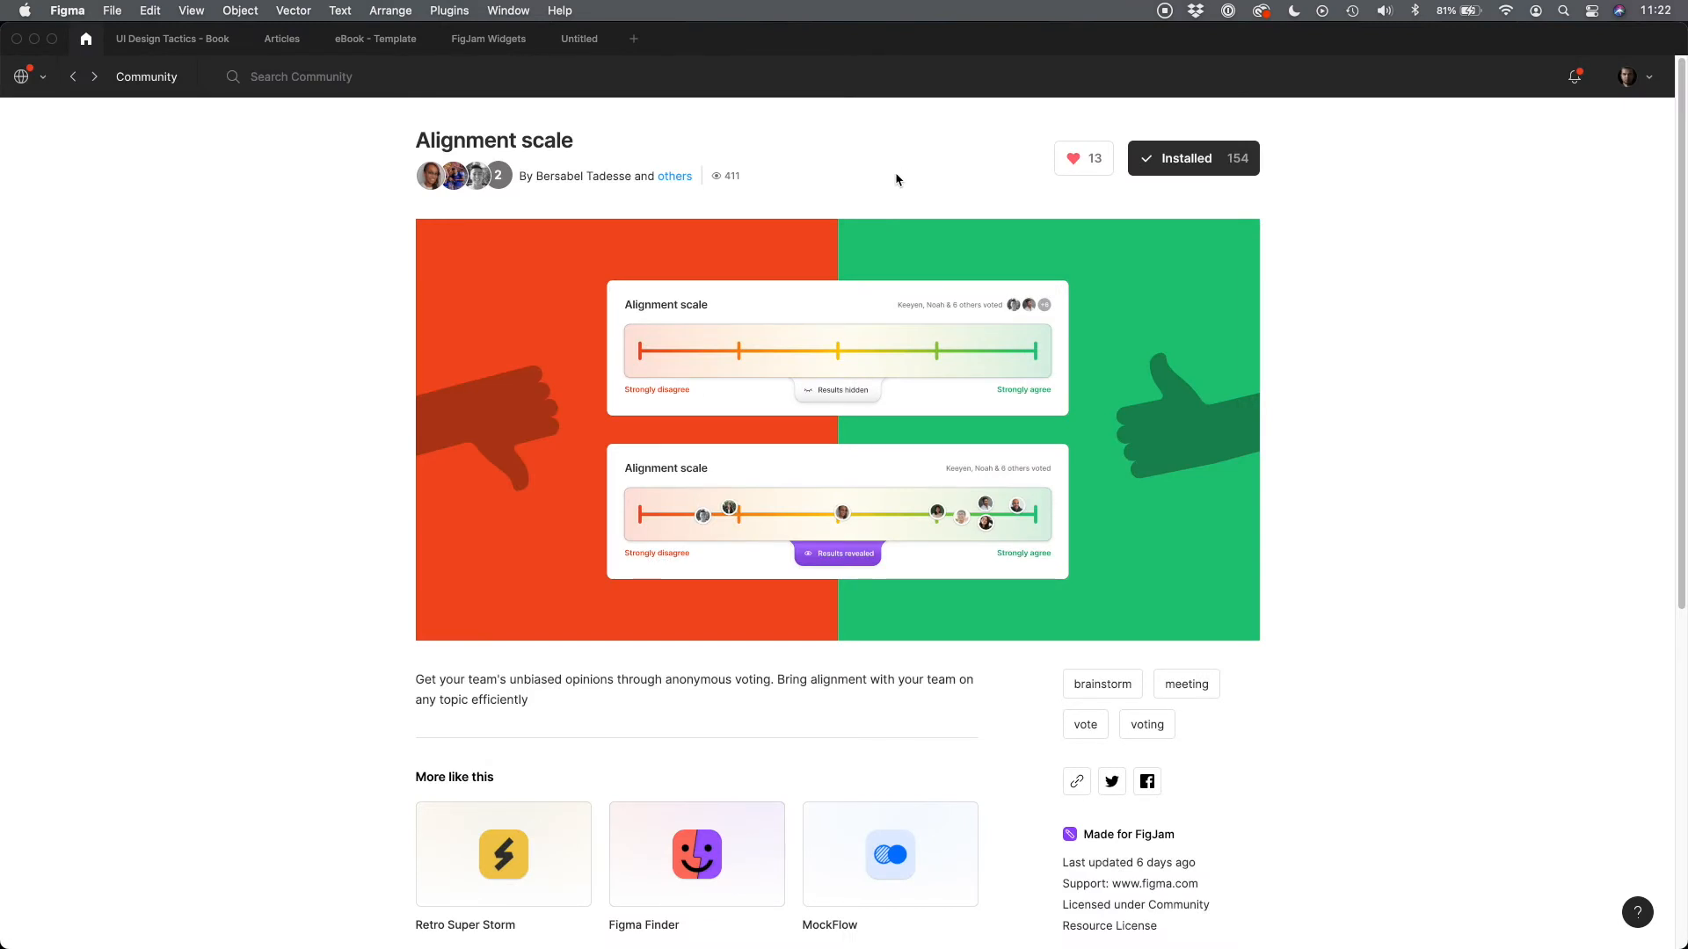
mouse_move(518, 63)
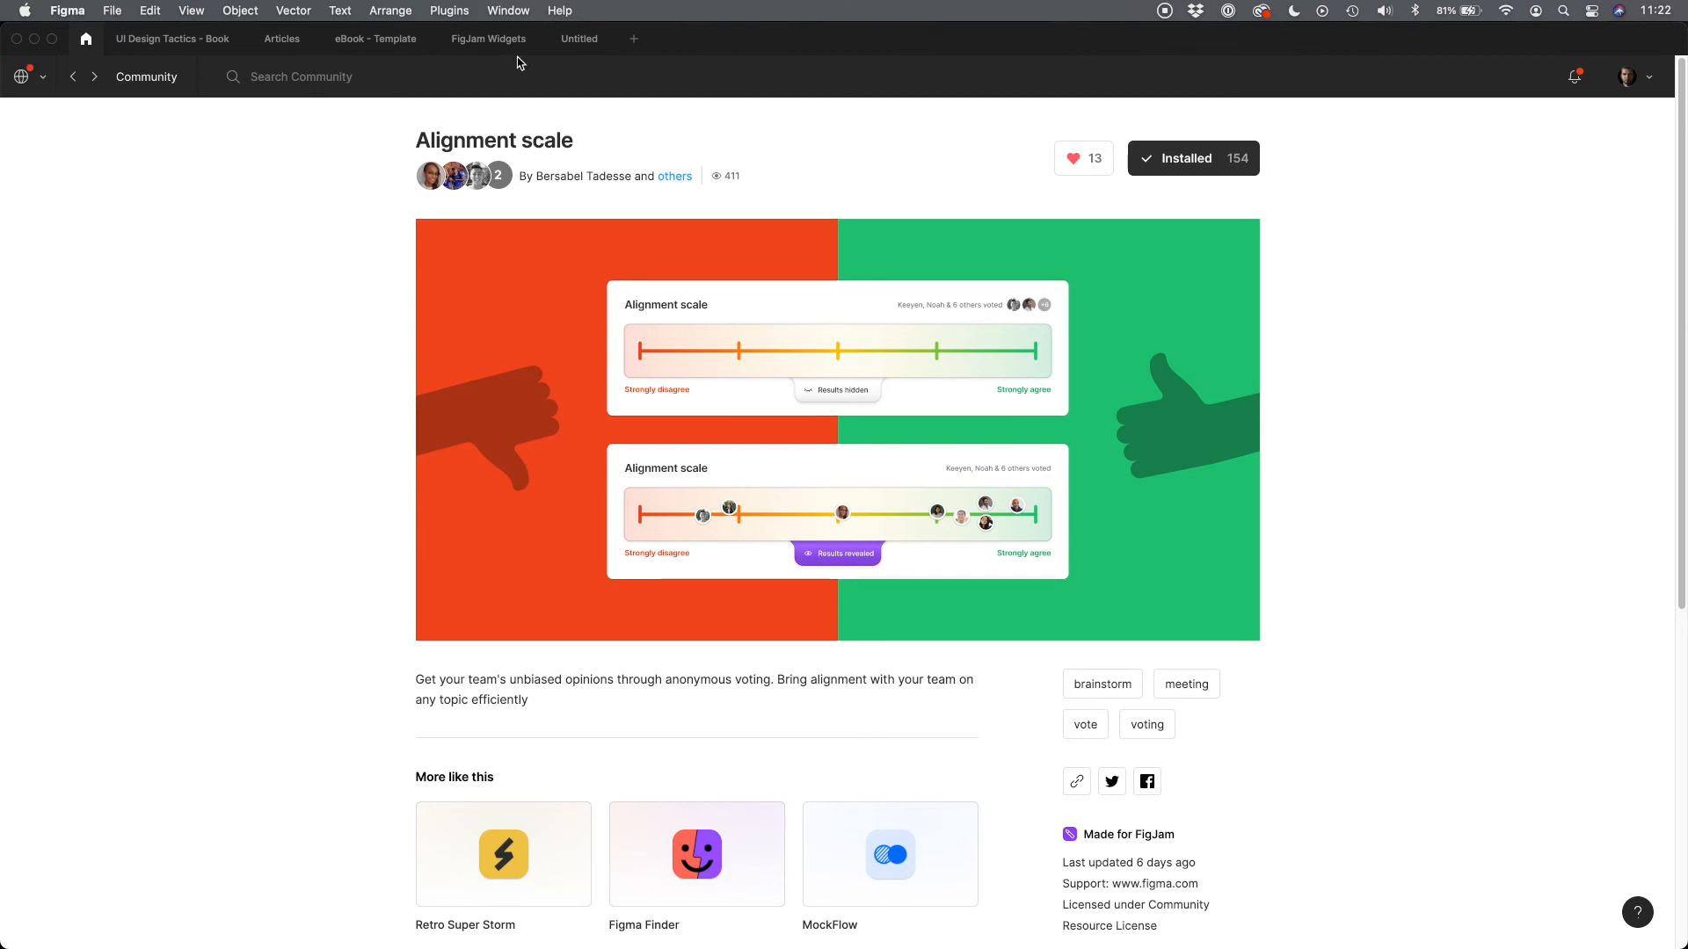
Add the Alignment scale widget and vote toward strongly agree
left_click(488, 38)
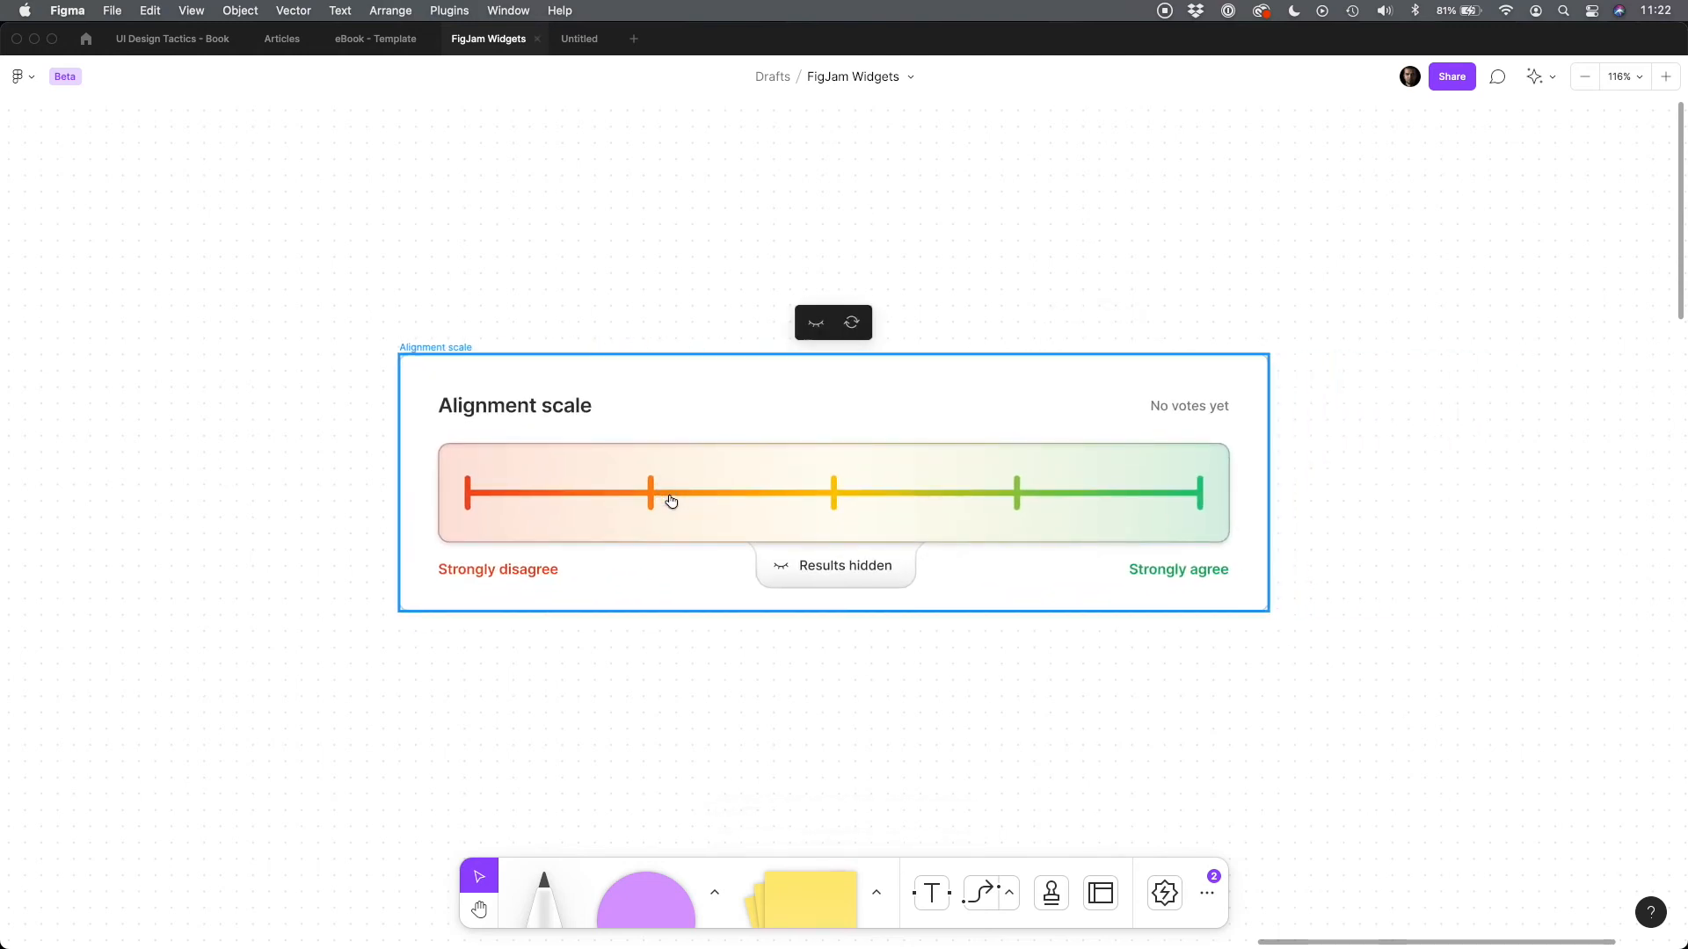
mouse_move(1121, 497)
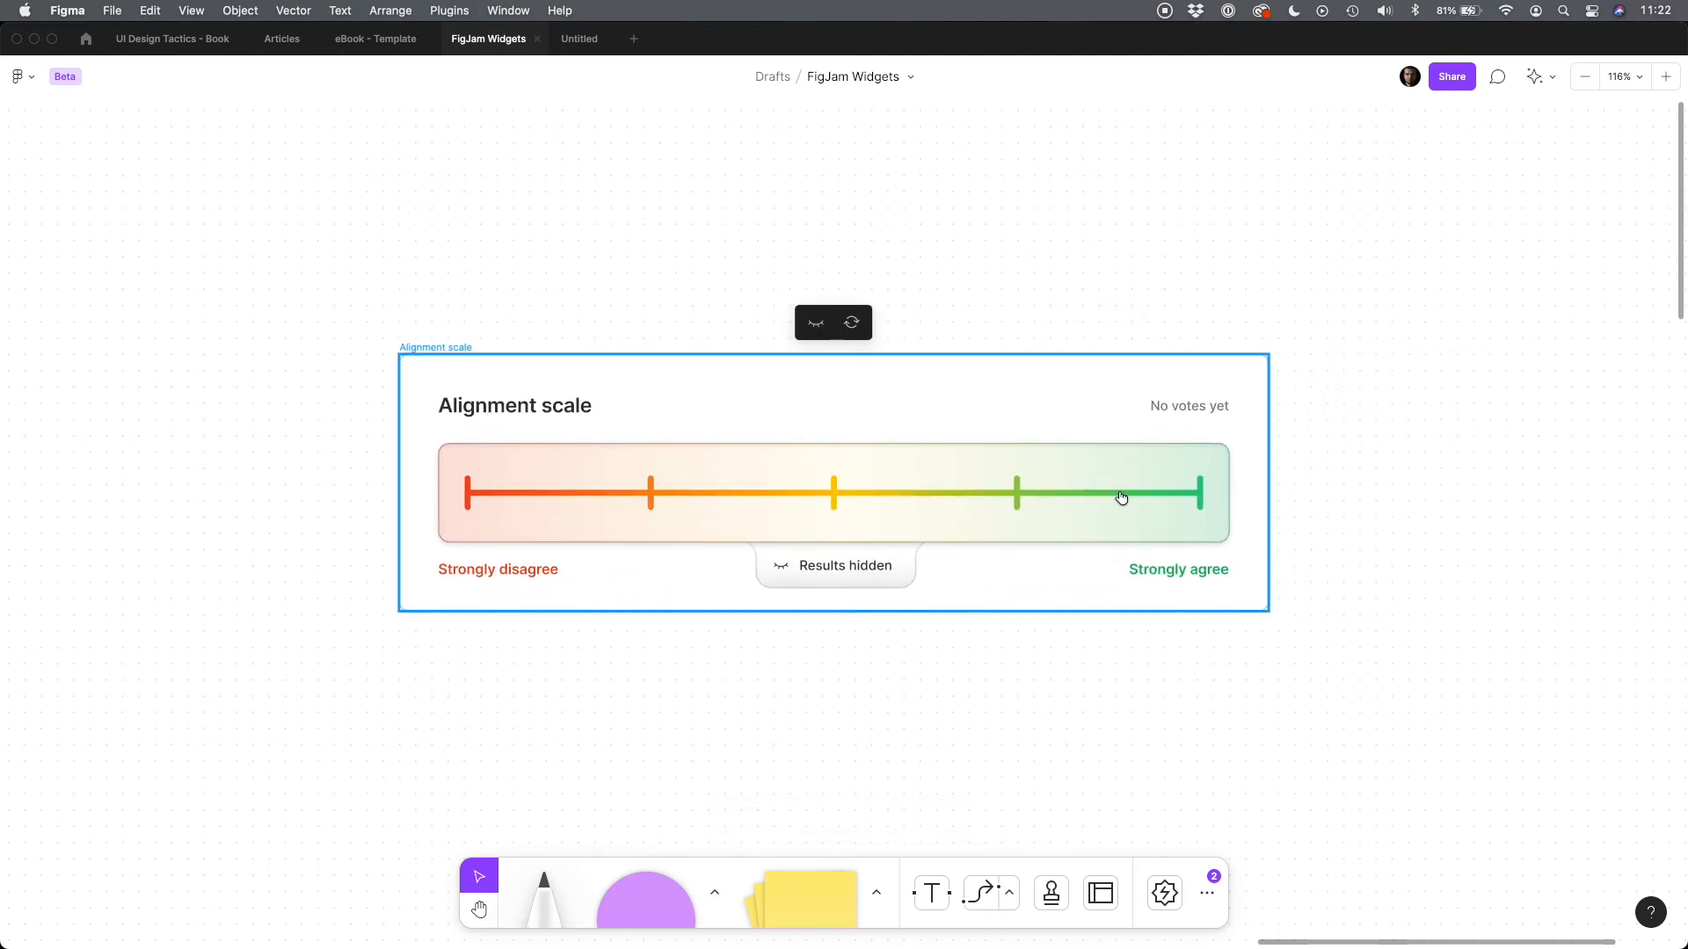
left_click(1120, 498)
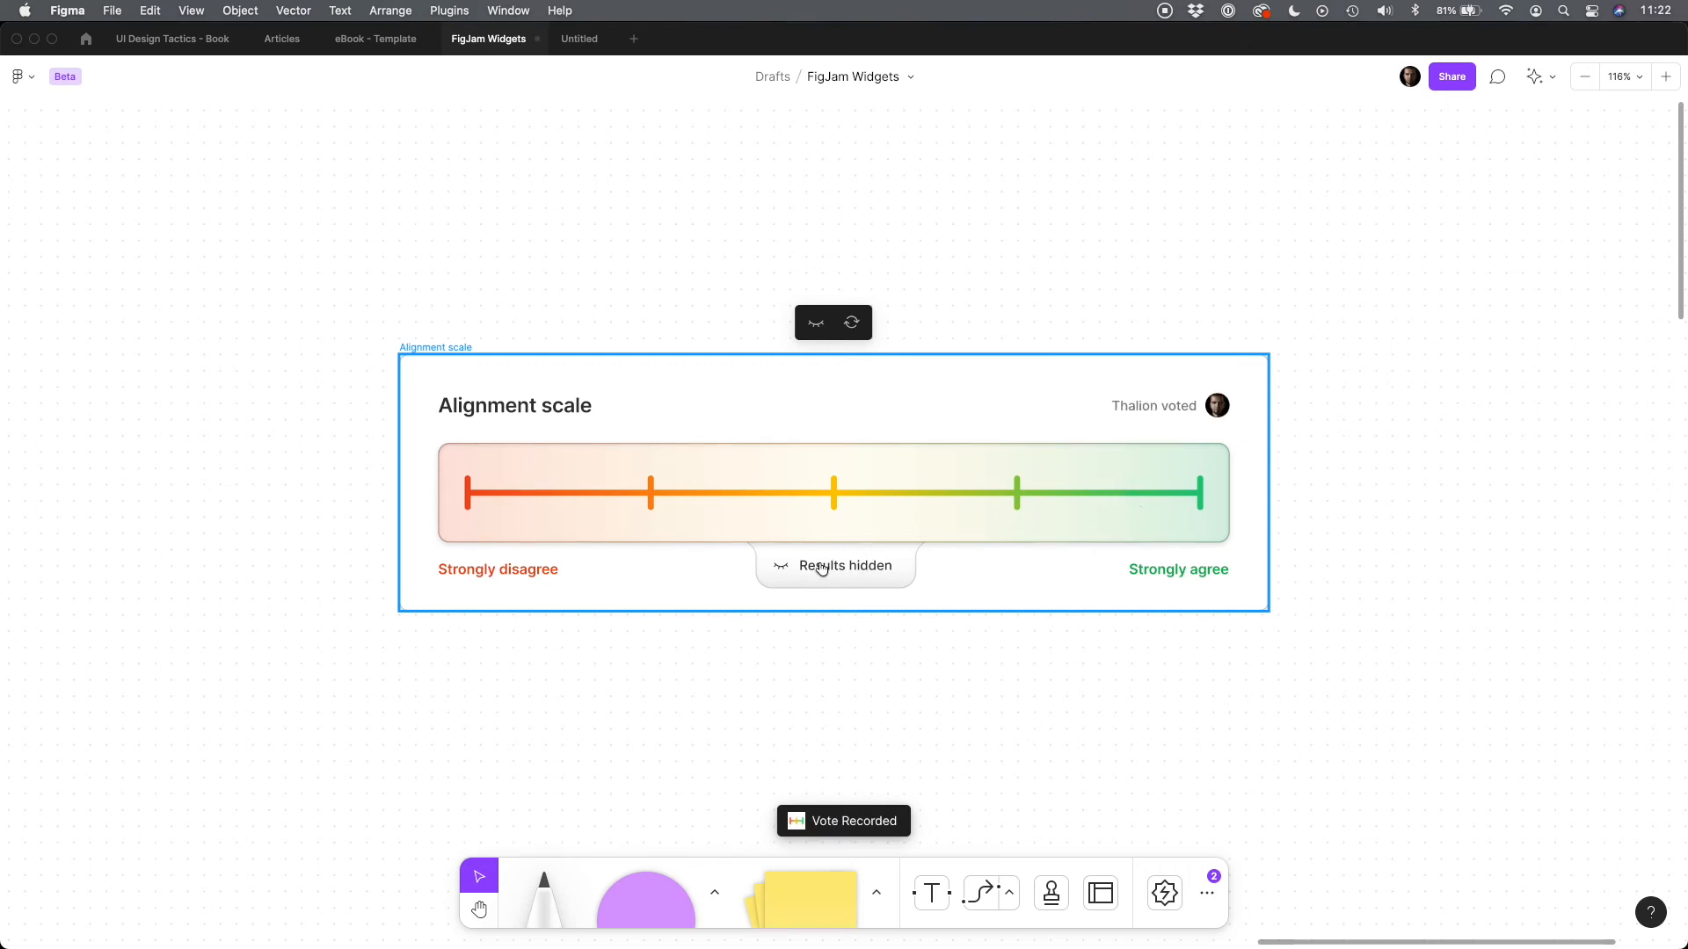